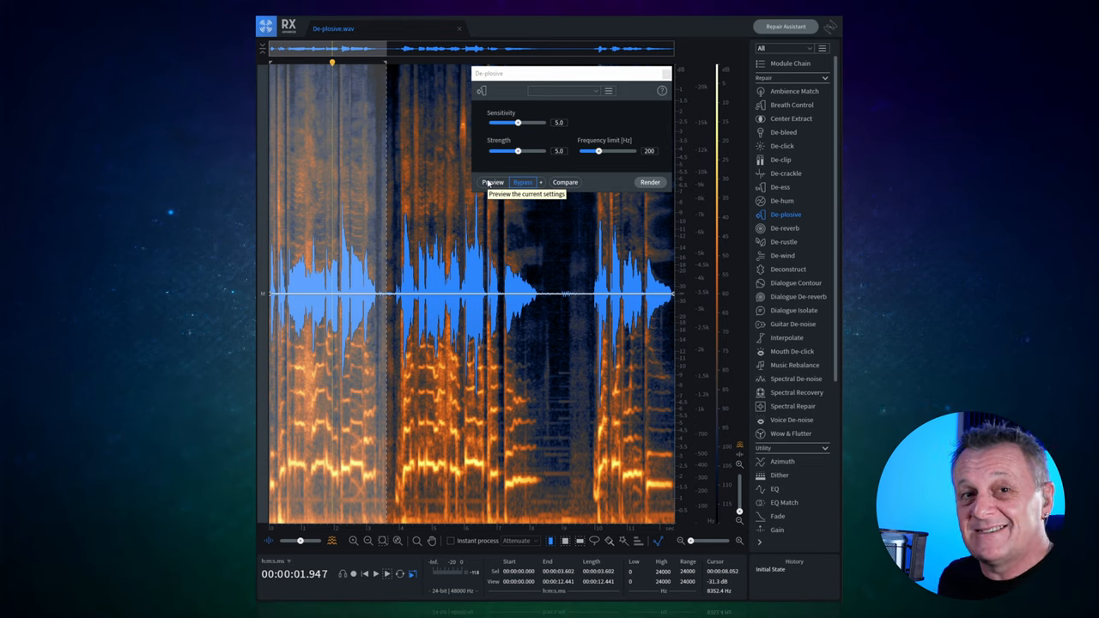
mouse_move(495, 189)
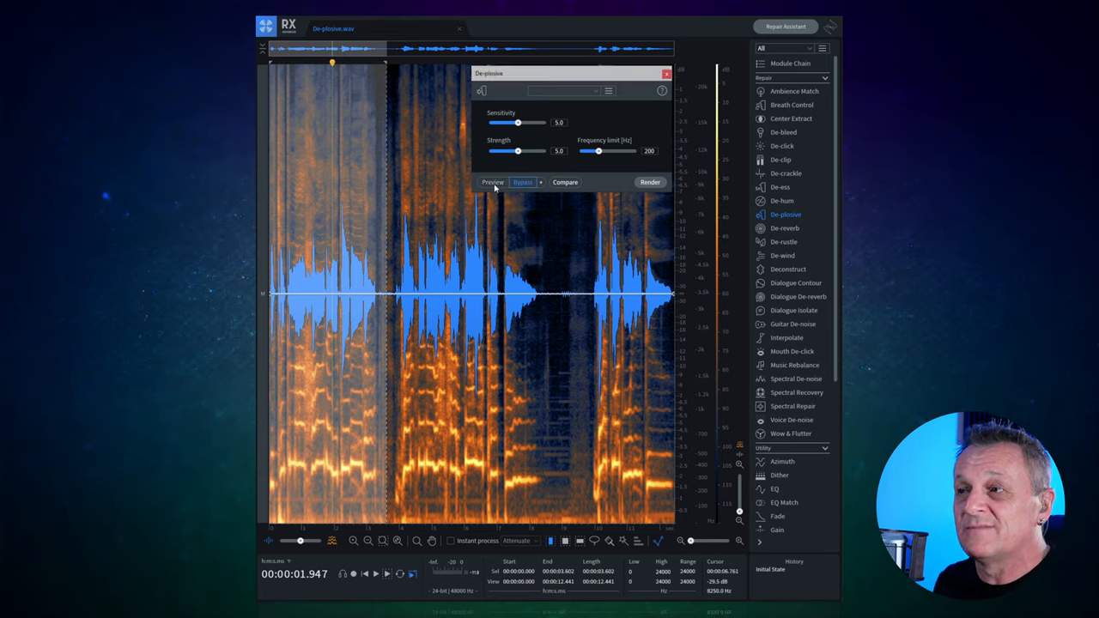
Audition the De-plosive result several times against the untreated vocal, then move on to the Mouth De-click clip
click(493, 182)
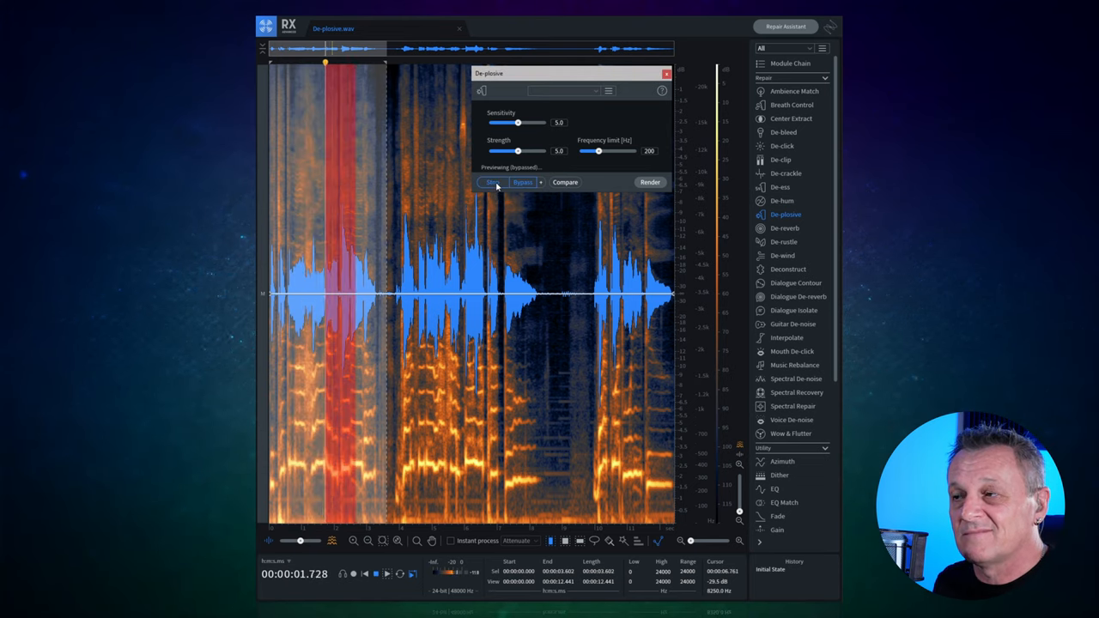
click(493, 182)
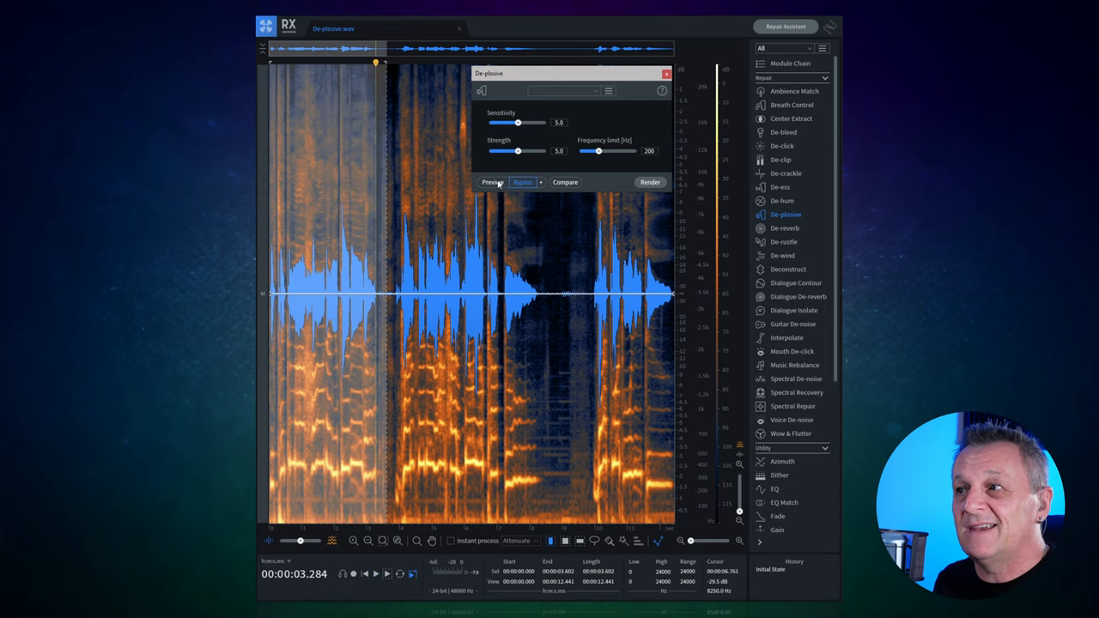
click(493, 182)
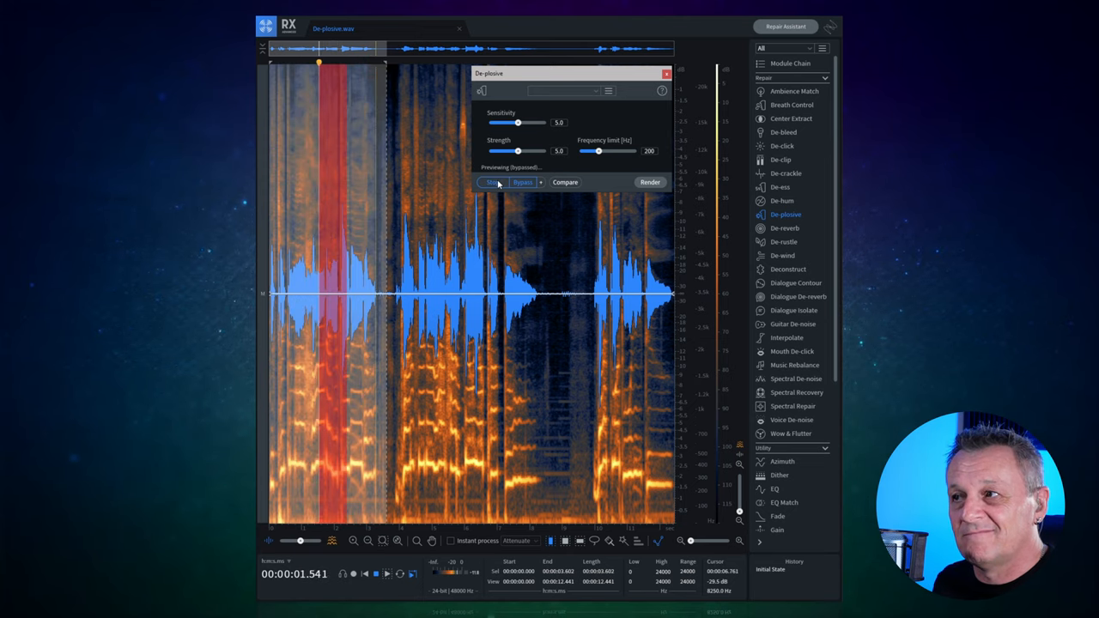
click(491, 182)
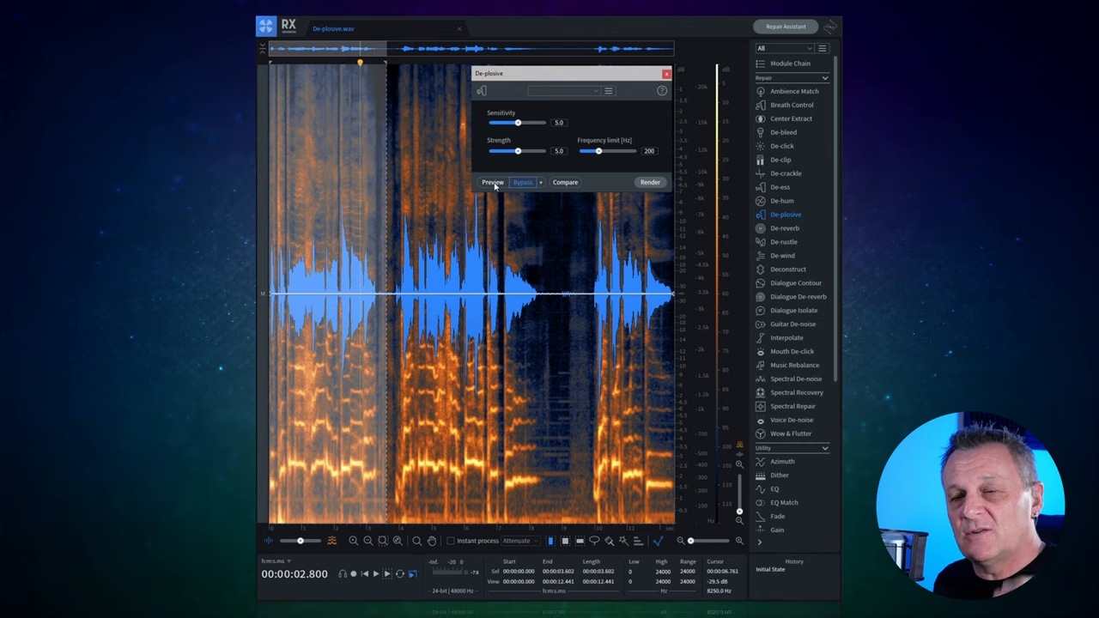
click(492, 182)
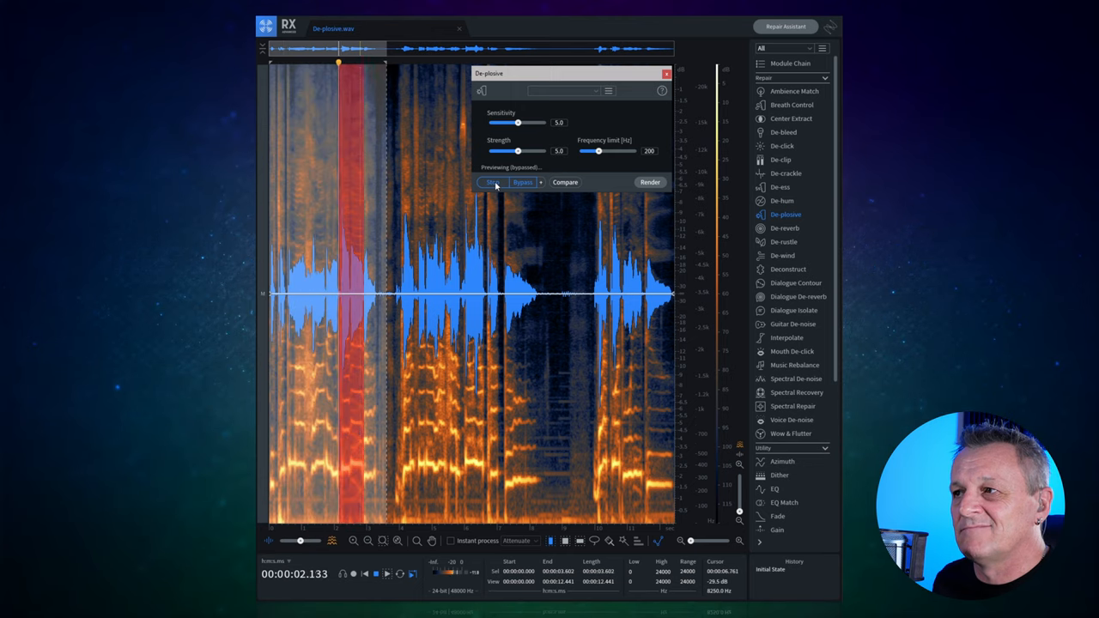
click(493, 182)
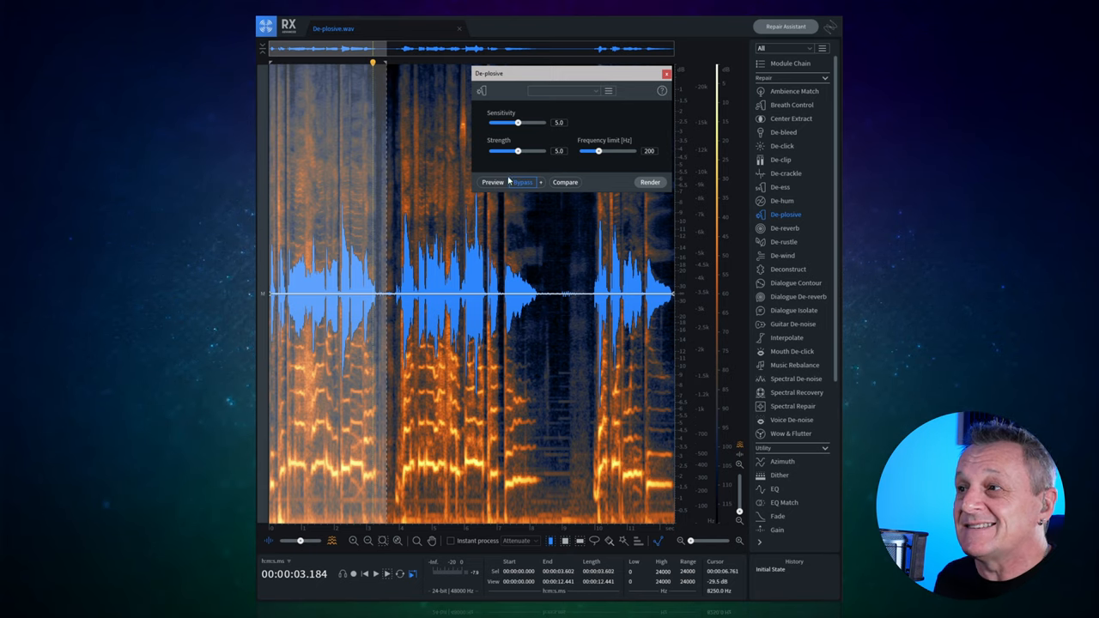
click(493, 182)
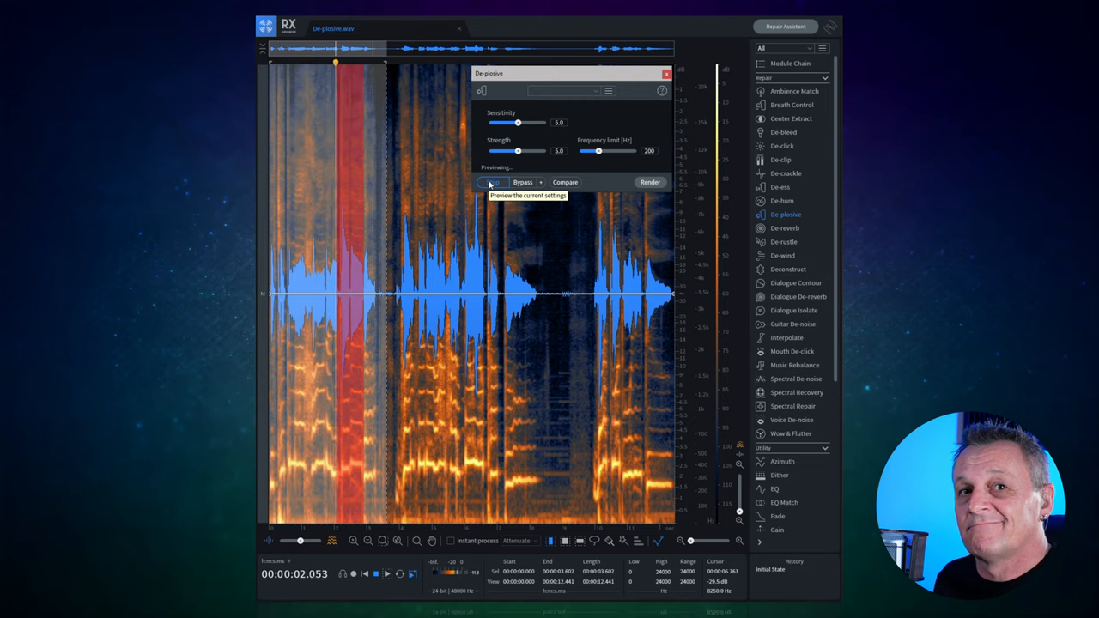
click(491, 182)
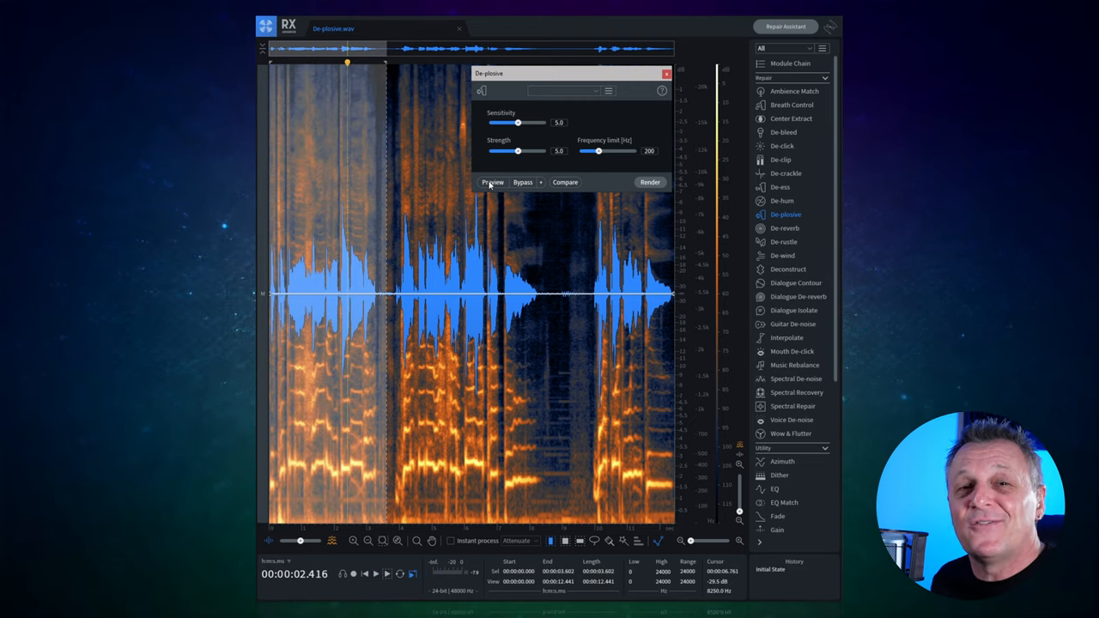
click(791, 351)
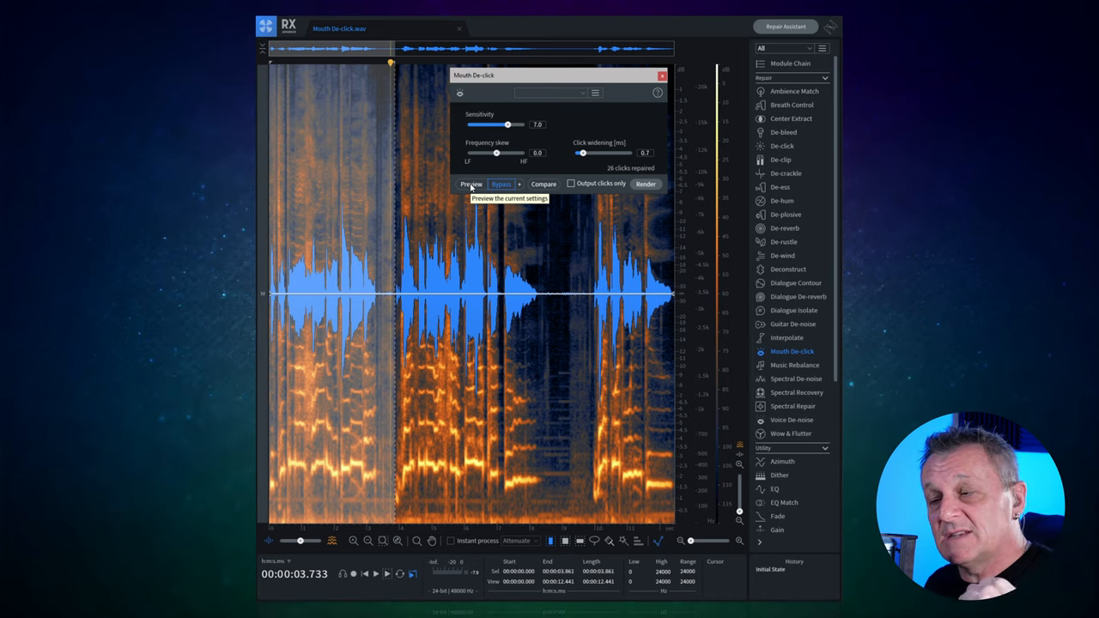
mouse_move(518, 182)
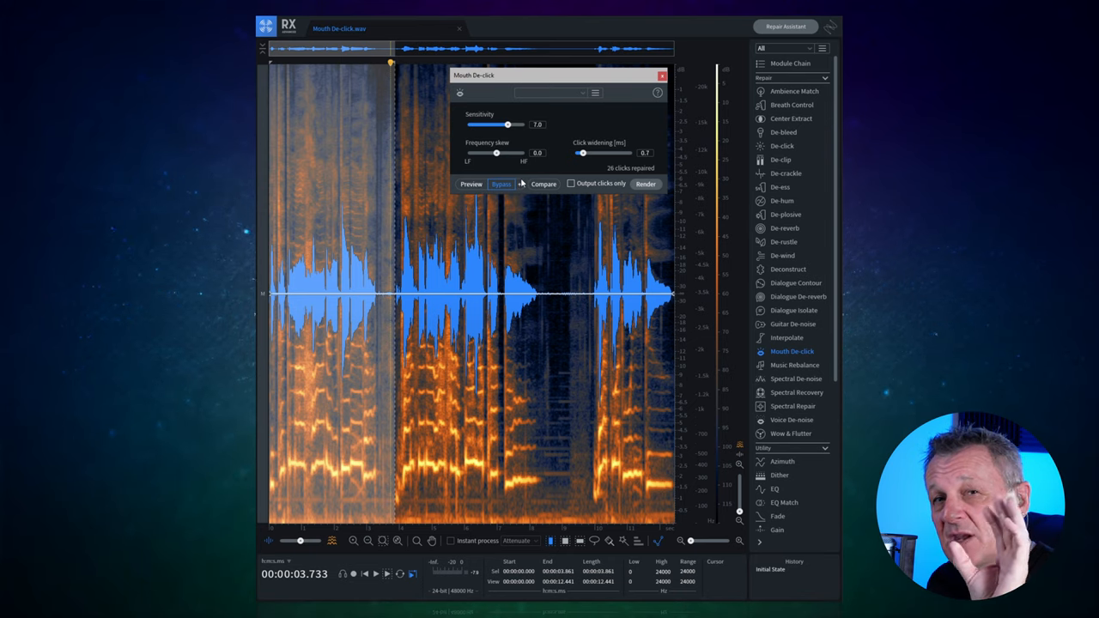
mouse_move(522, 182)
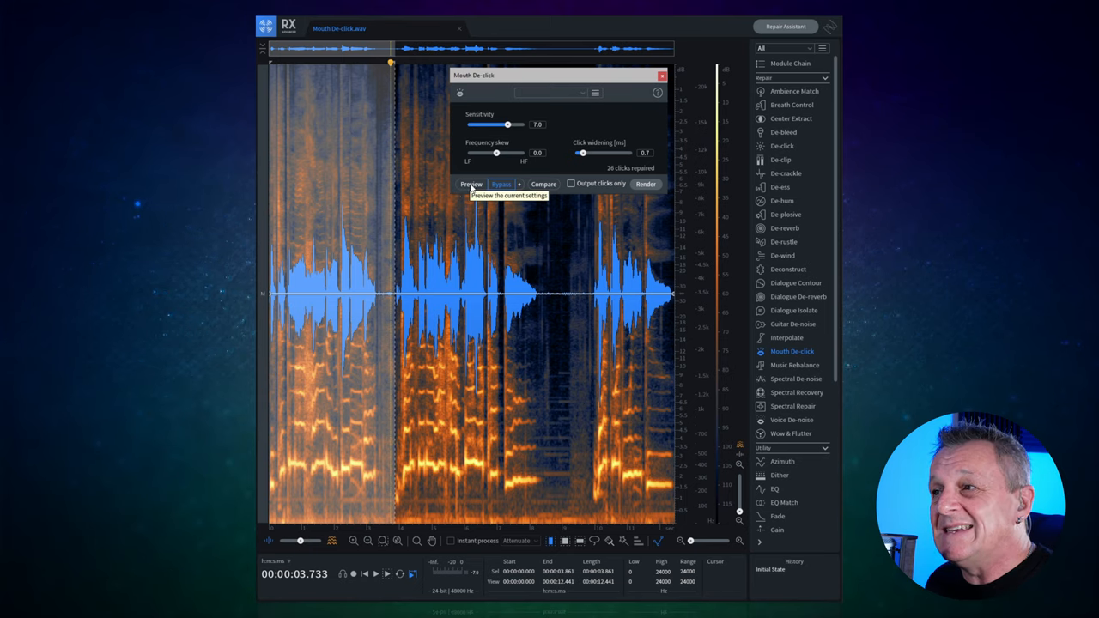
Audition the Mouth De-click result repeatedly, toggling bypass to compare with the untreated audio
click(470, 183)
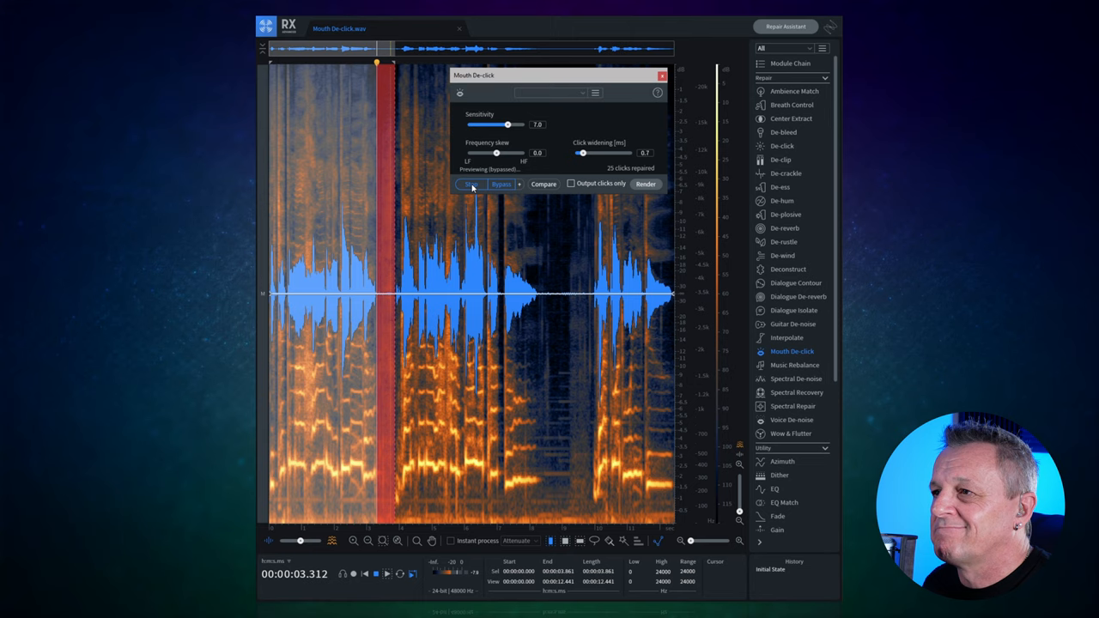
click(470, 183)
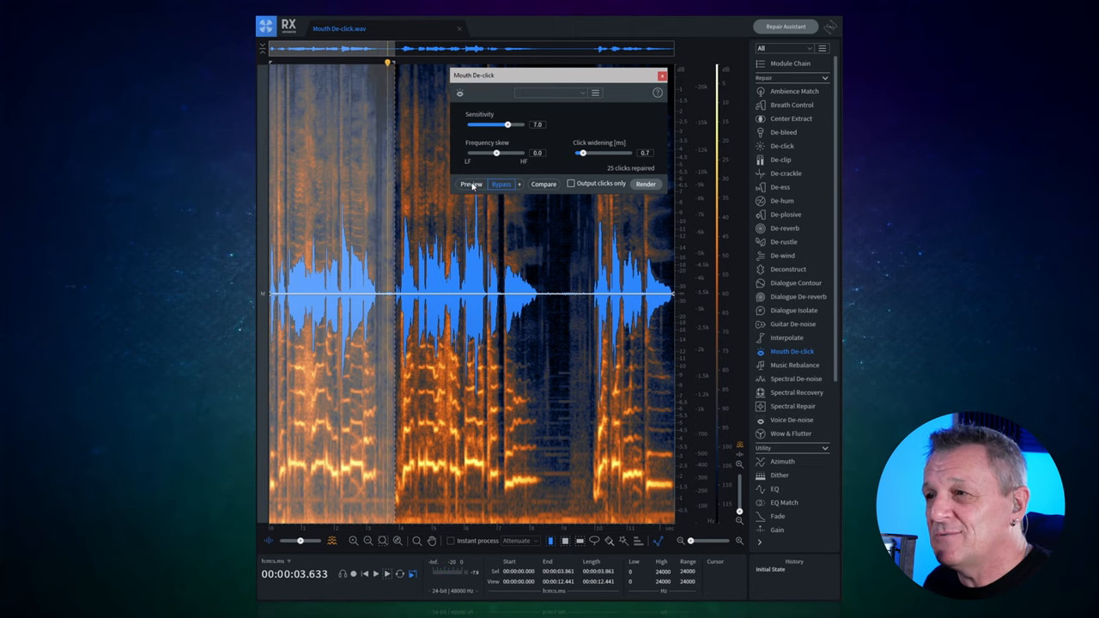
click(470, 183)
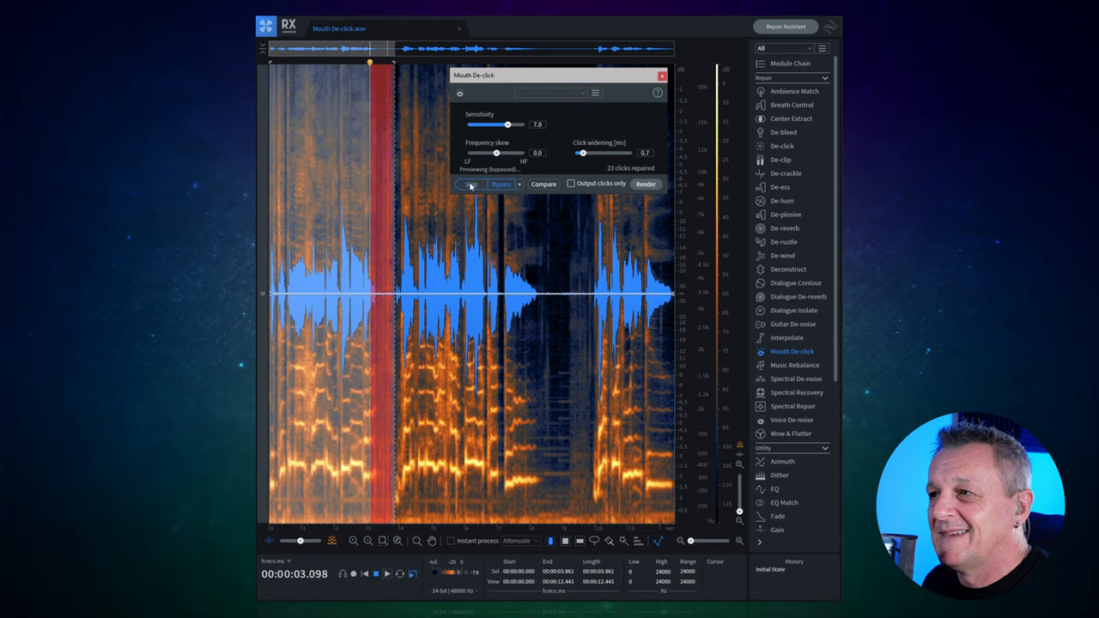
click(470, 184)
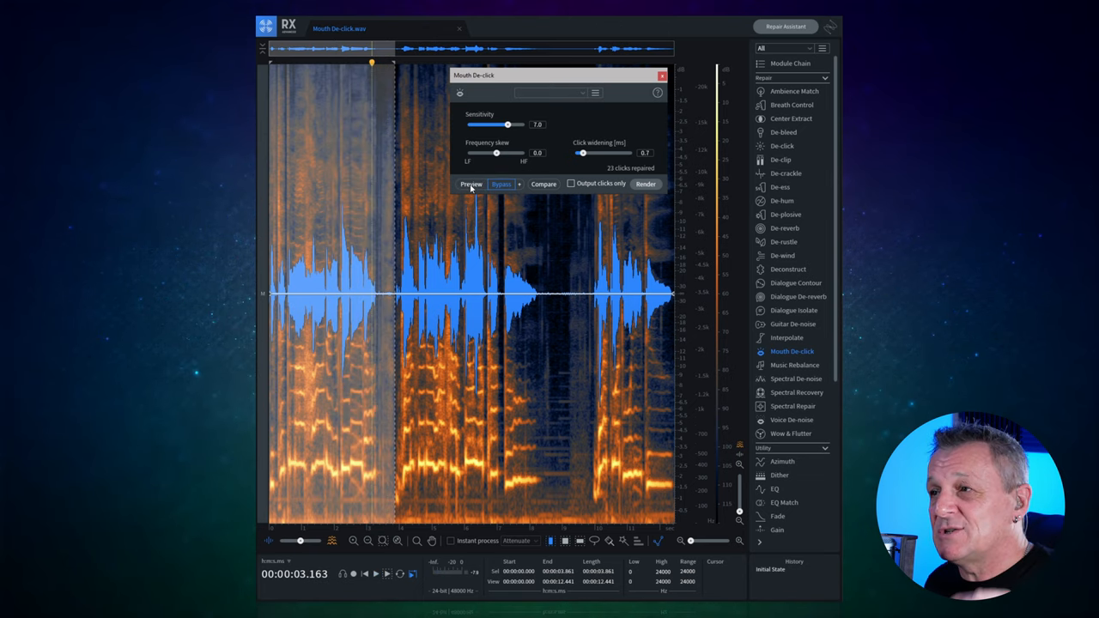
click(501, 184)
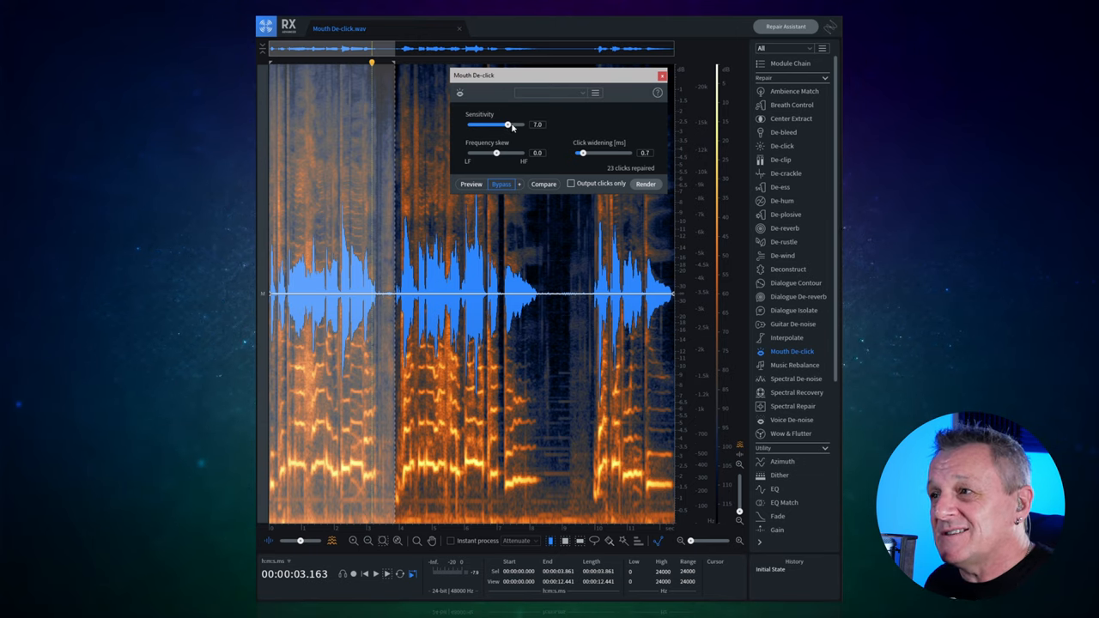
mouse_move(519, 146)
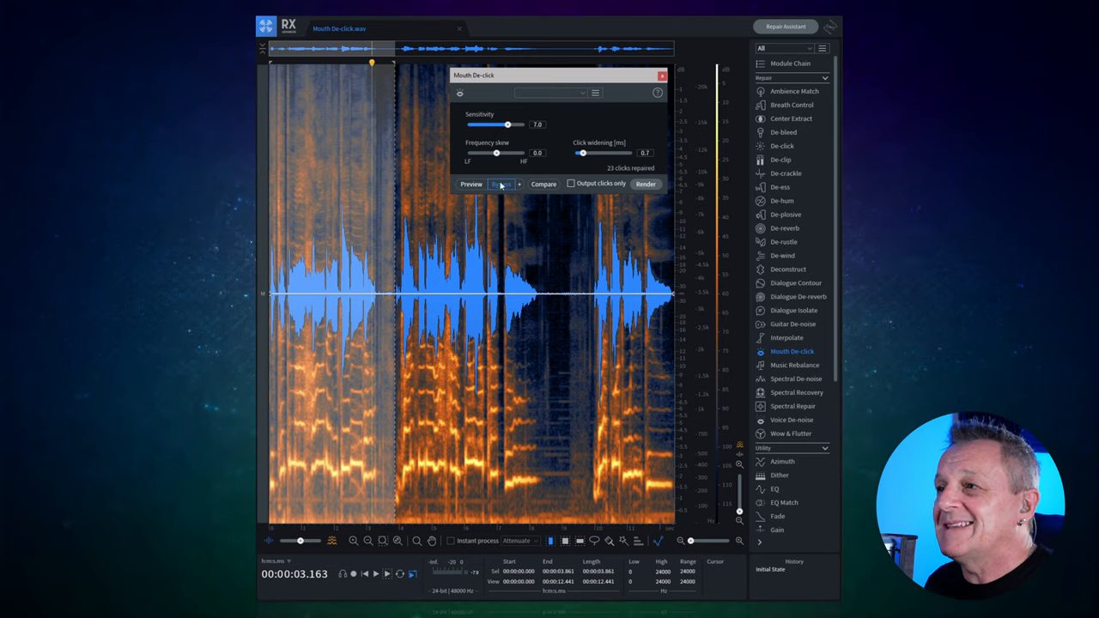
click(470, 183)
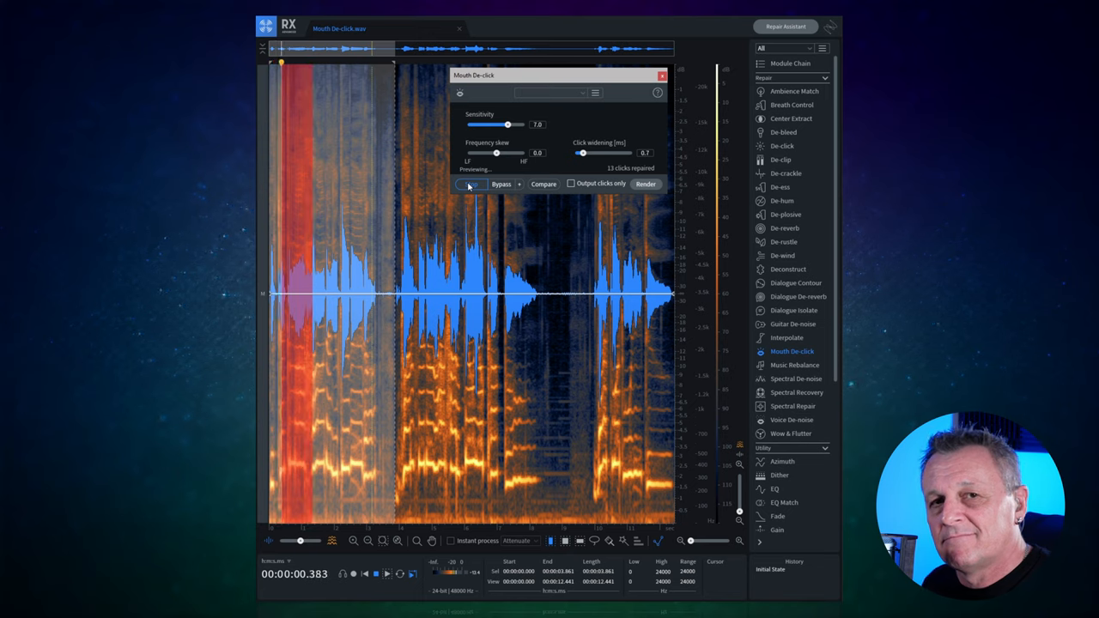
click(470, 184)
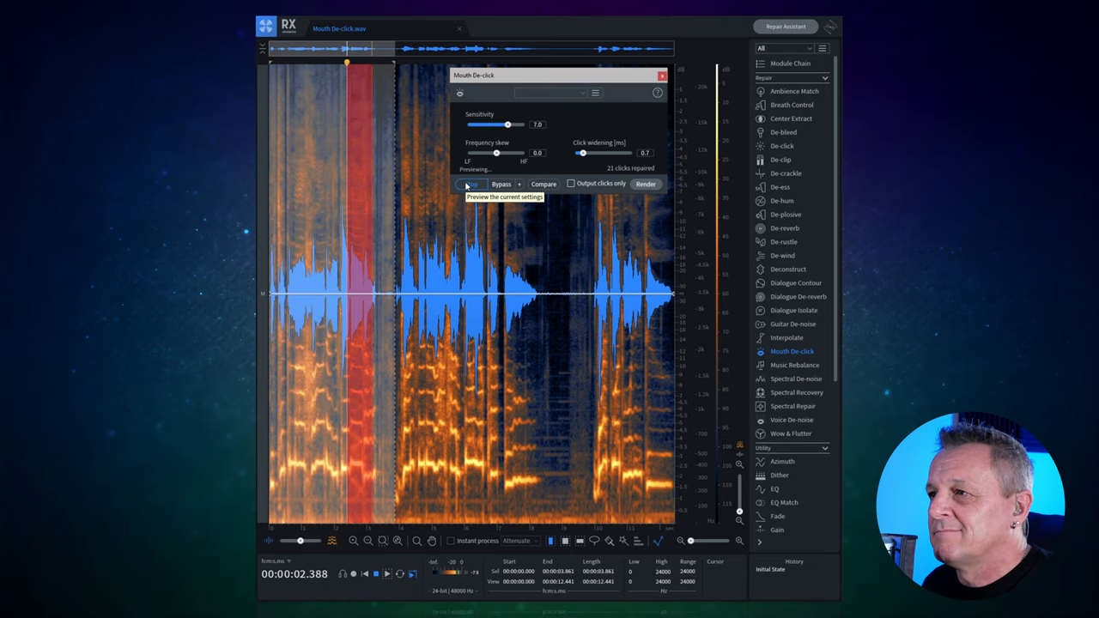
click(471, 183)
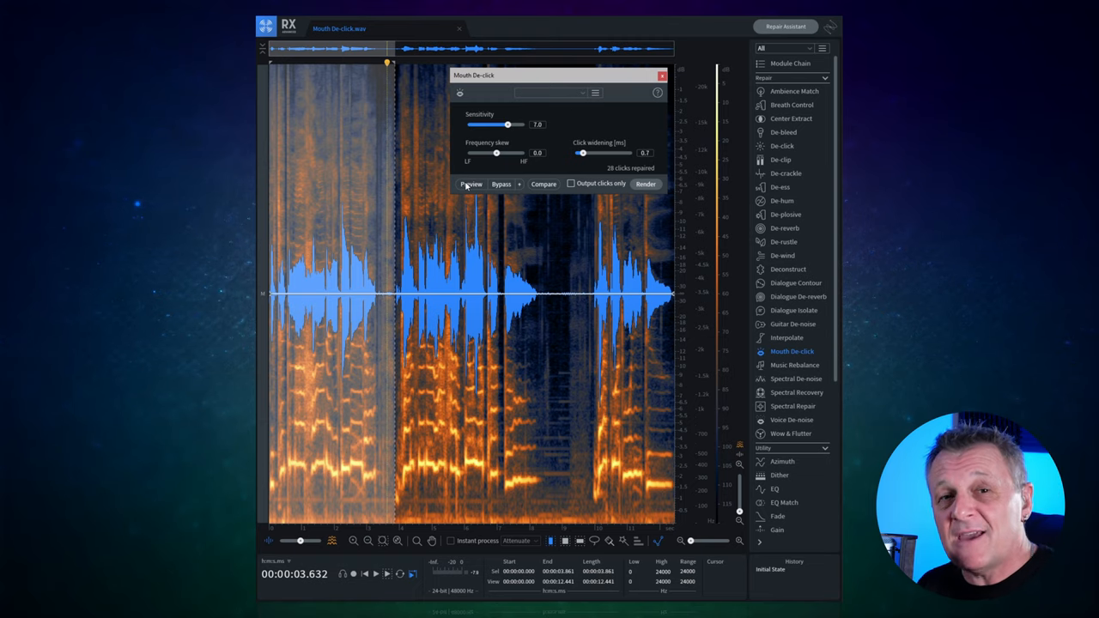
click(791, 104)
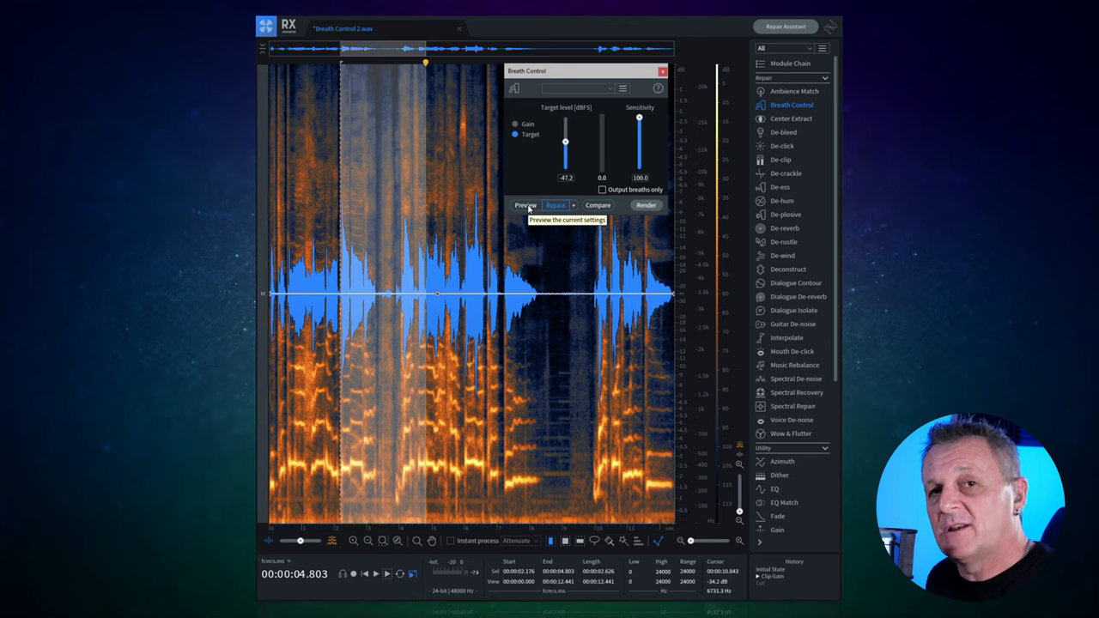
Audition Breath Control on the vocal, switching bypass in and out against the unprocessed sound
click(525, 204)
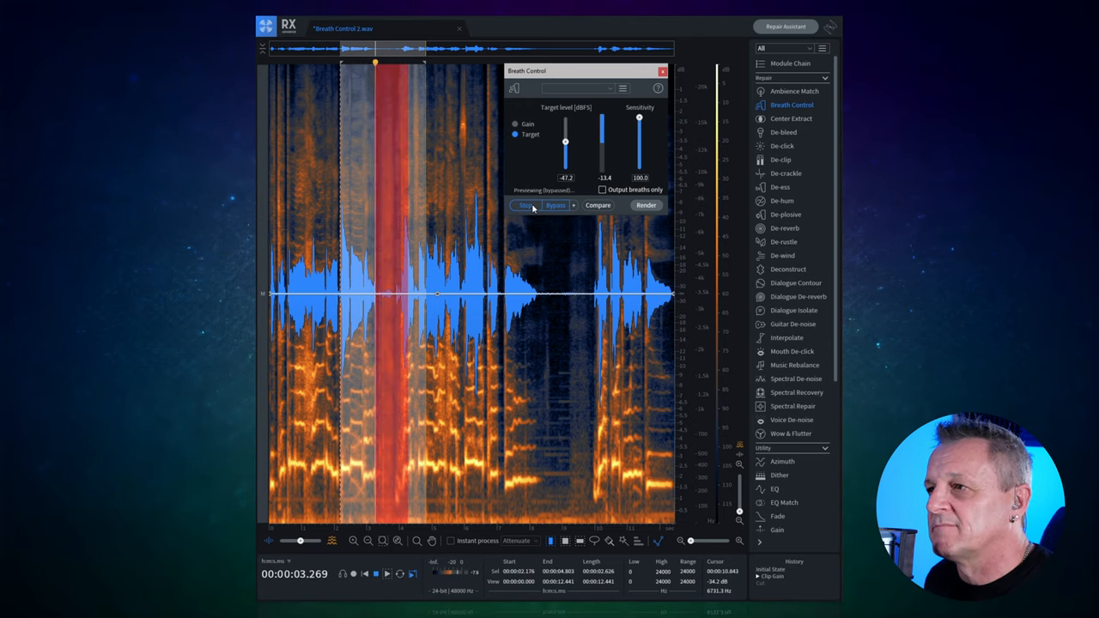
click(526, 206)
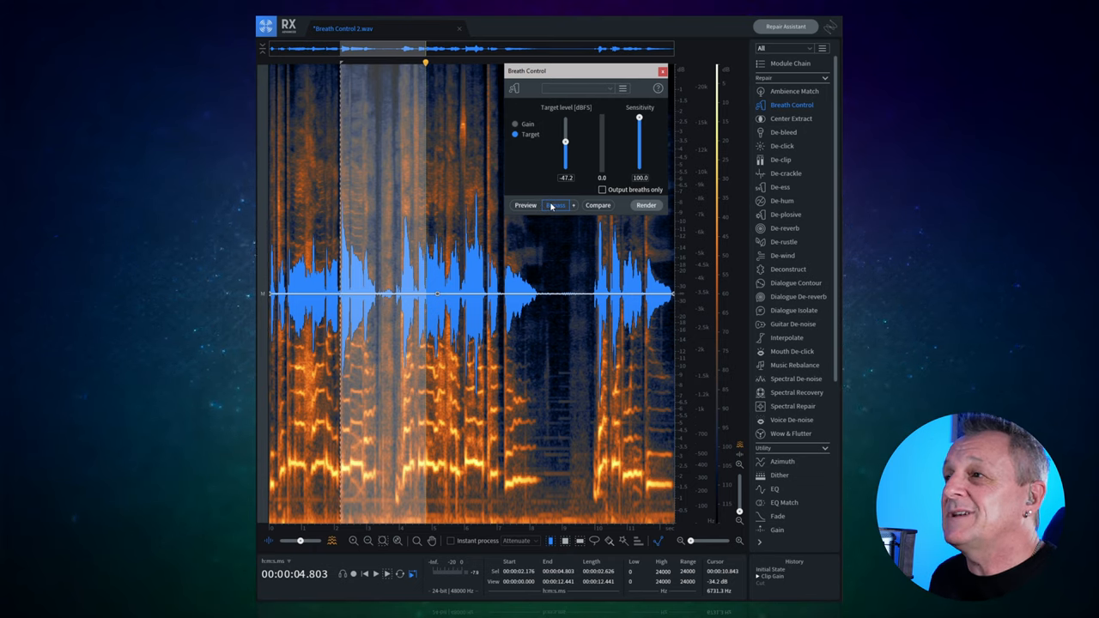
click(556, 206)
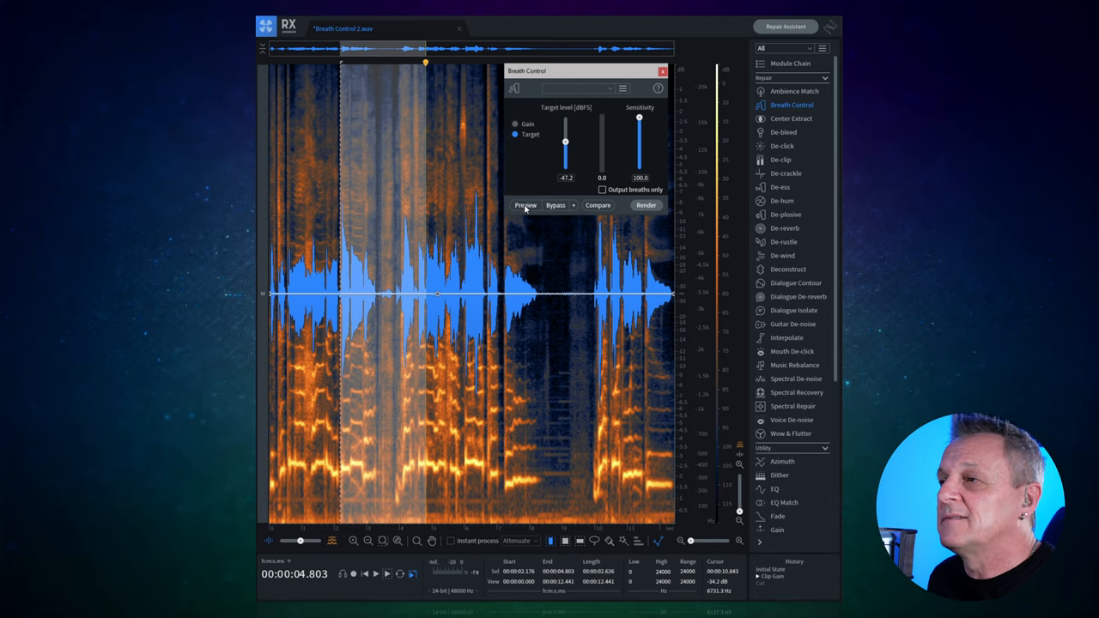
click(525, 206)
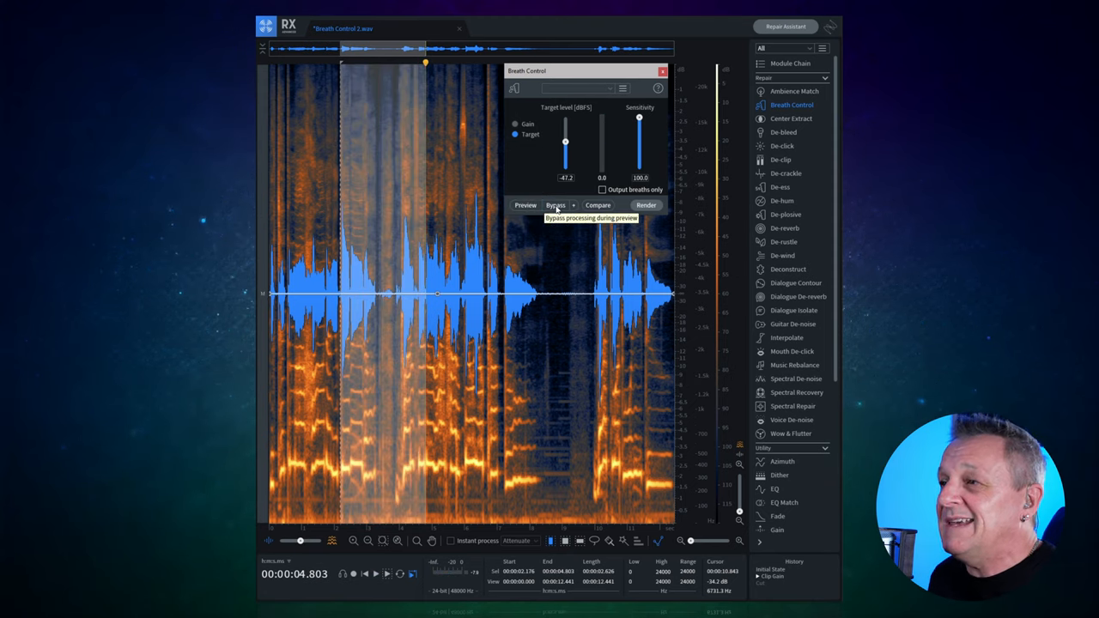
click(525, 205)
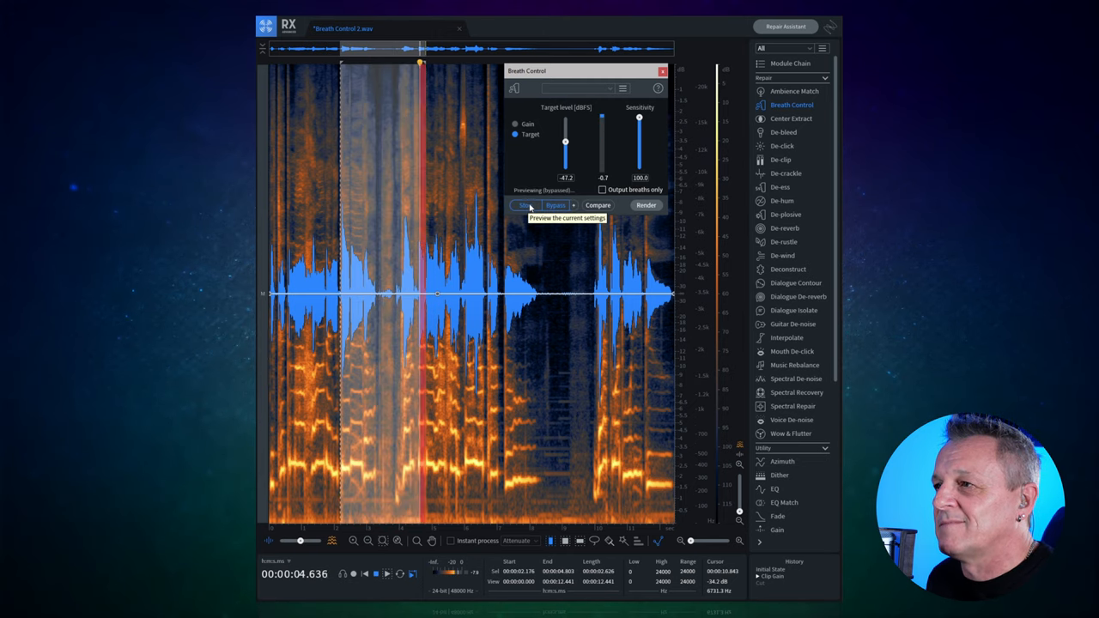
click(525, 204)
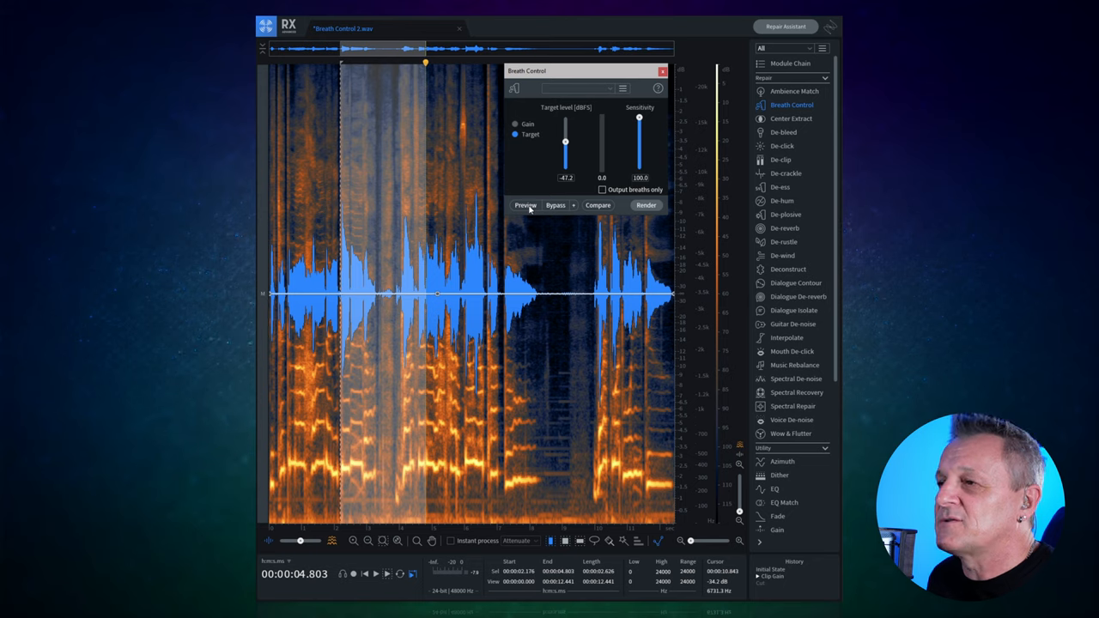
click(525, 204)
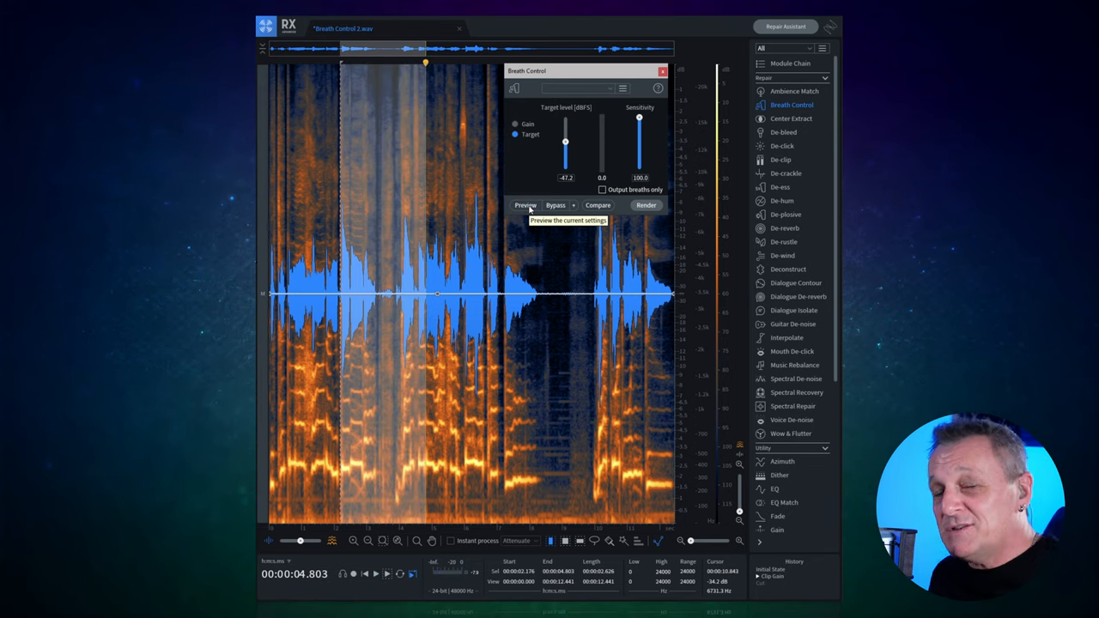
mouse_move(540, 173)
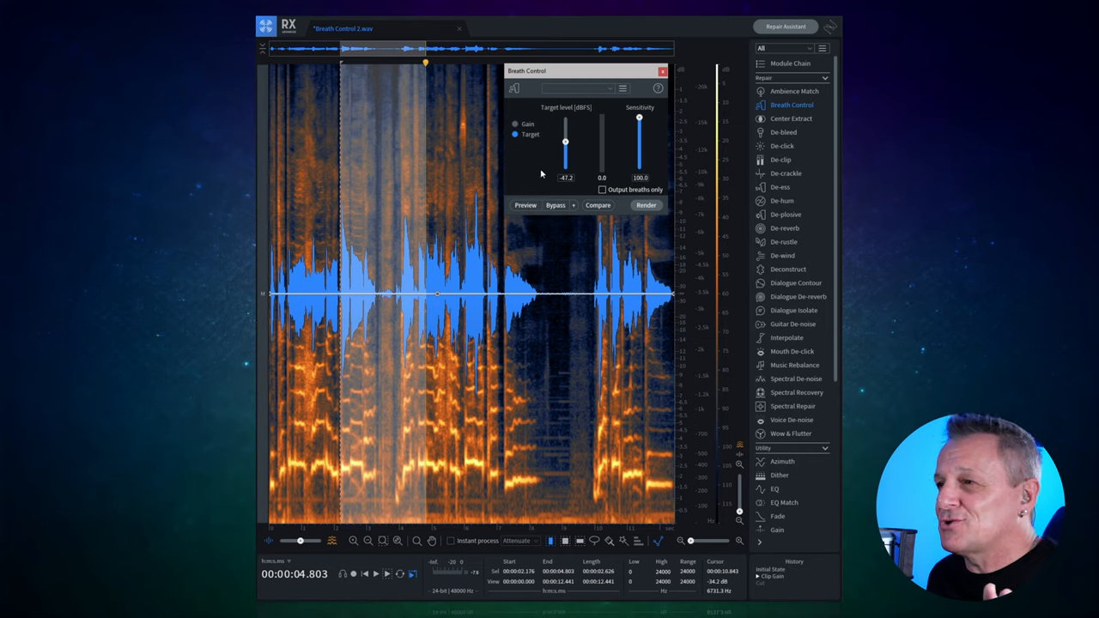
mouse_move(549, 156)
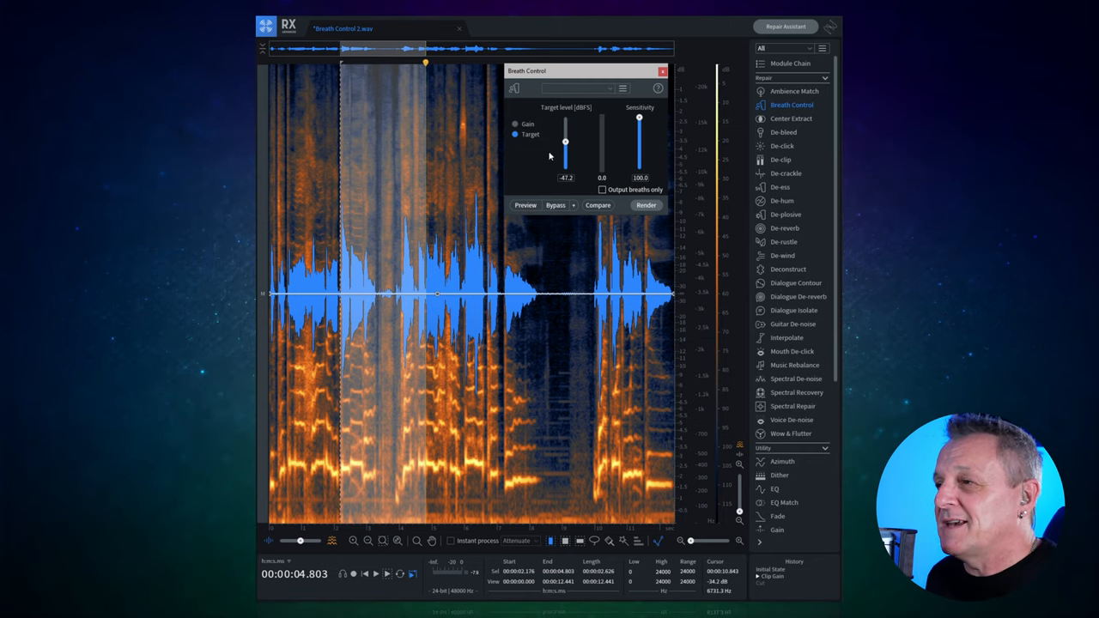
Lower the breath target level and audition the vocal again with the new setting
drag(564, 140, 565, 170)
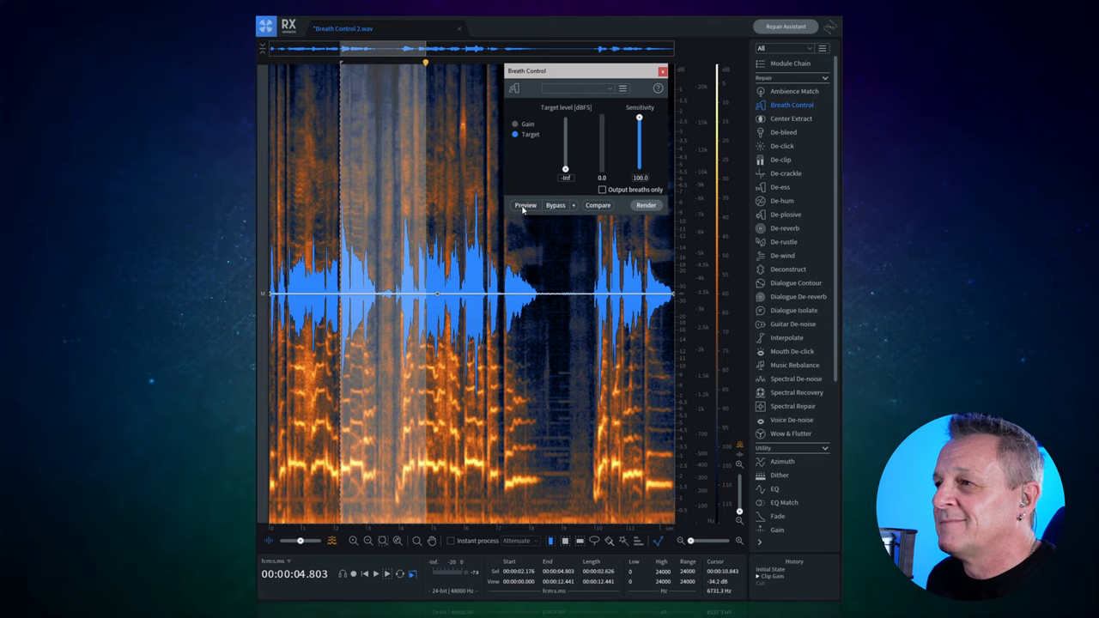
click(525, 206)
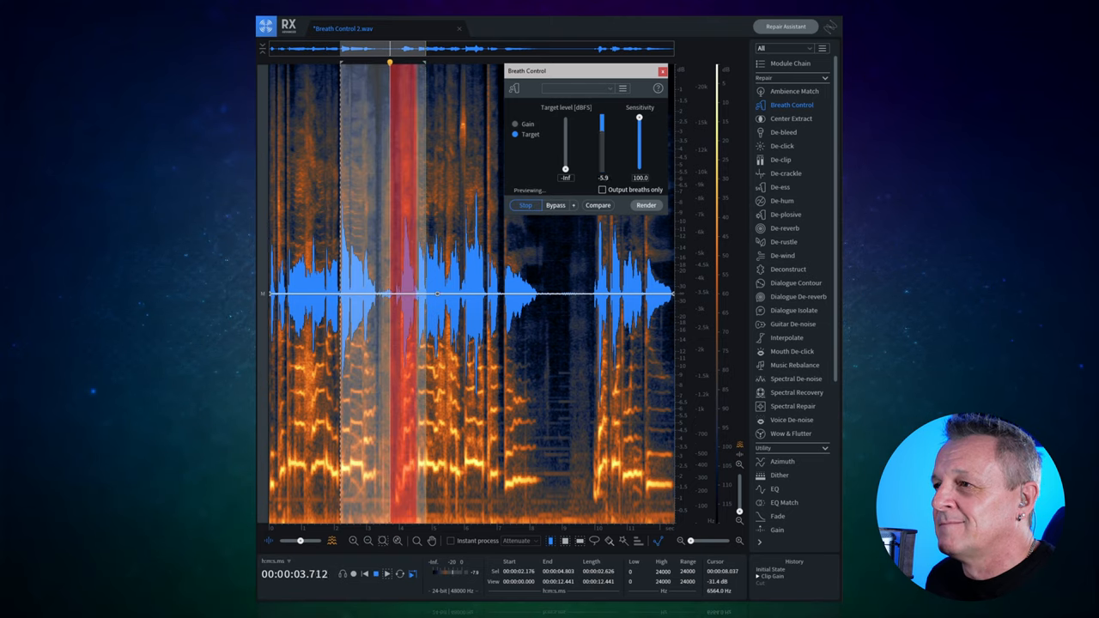
click(525, 204)
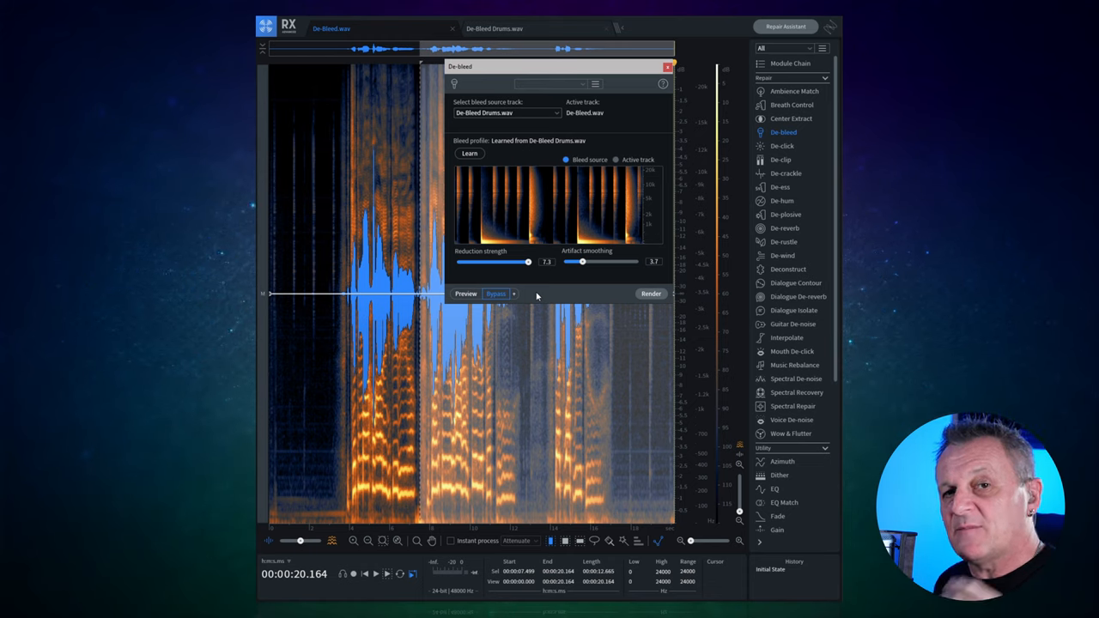
mouse_move(532, 295)
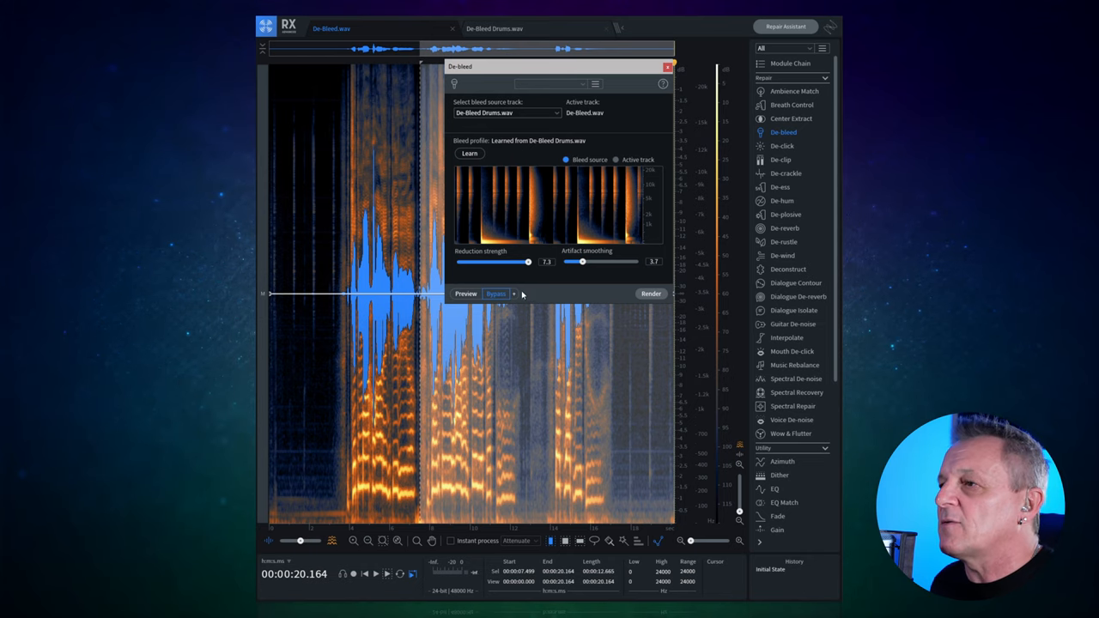
Audition De-bleed drum bleed removal, comparing against the original recording with bleed
click(465, 293)
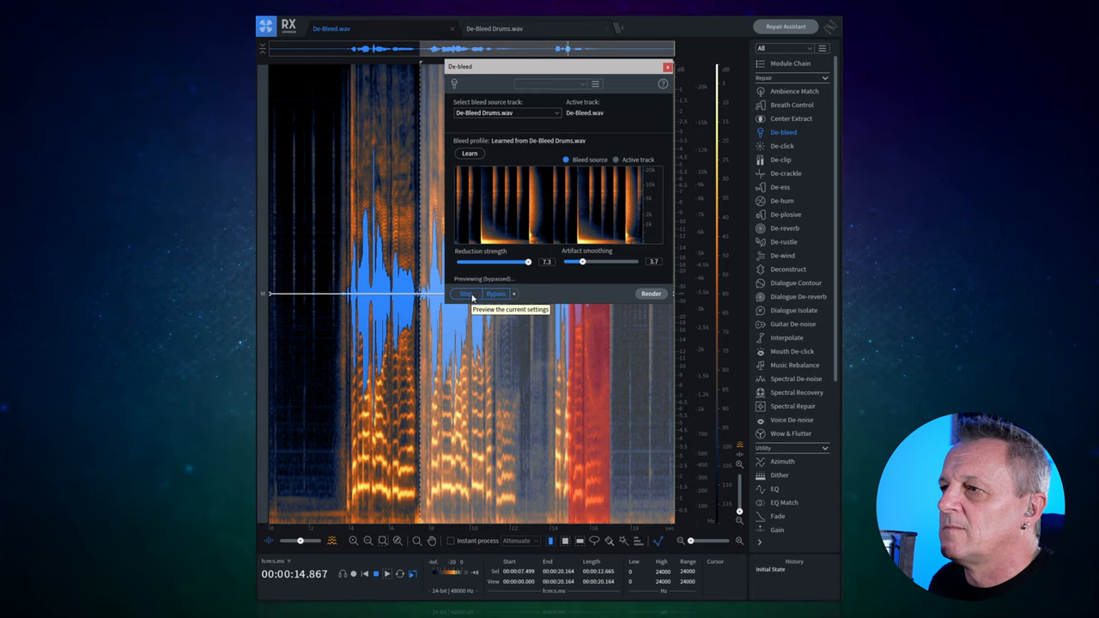
click(467, 293)
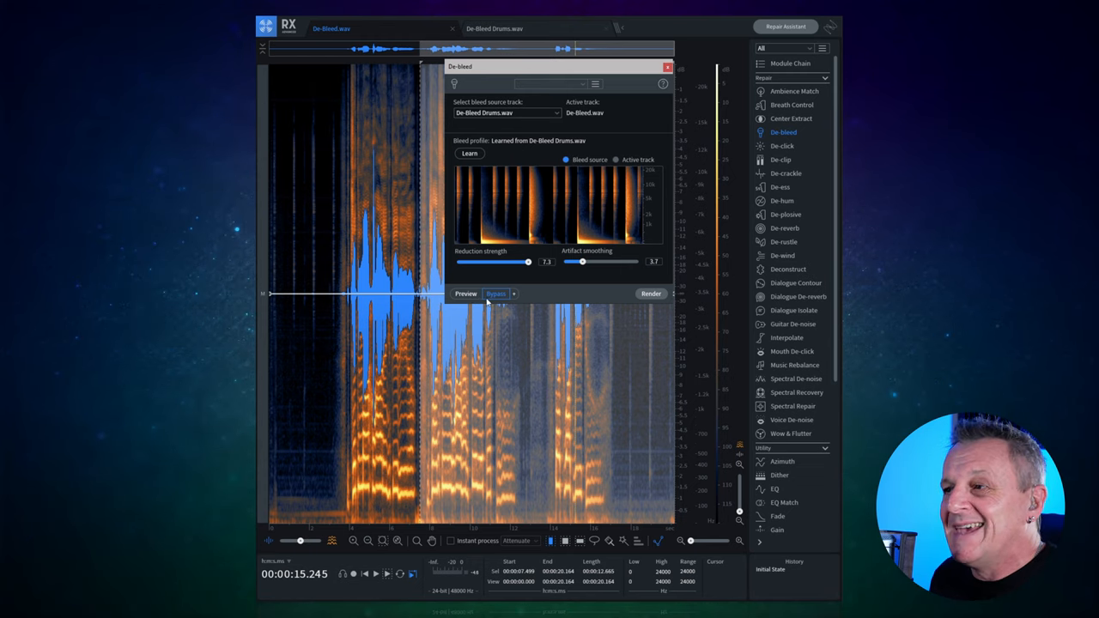
click(497, 293)
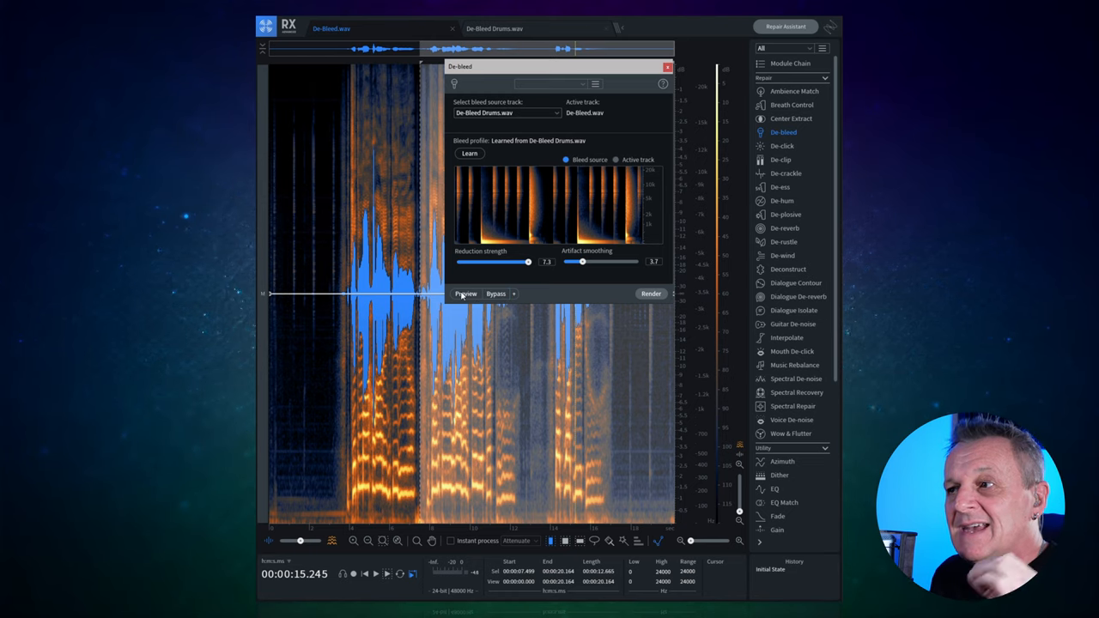
mouse_move(467, 293)
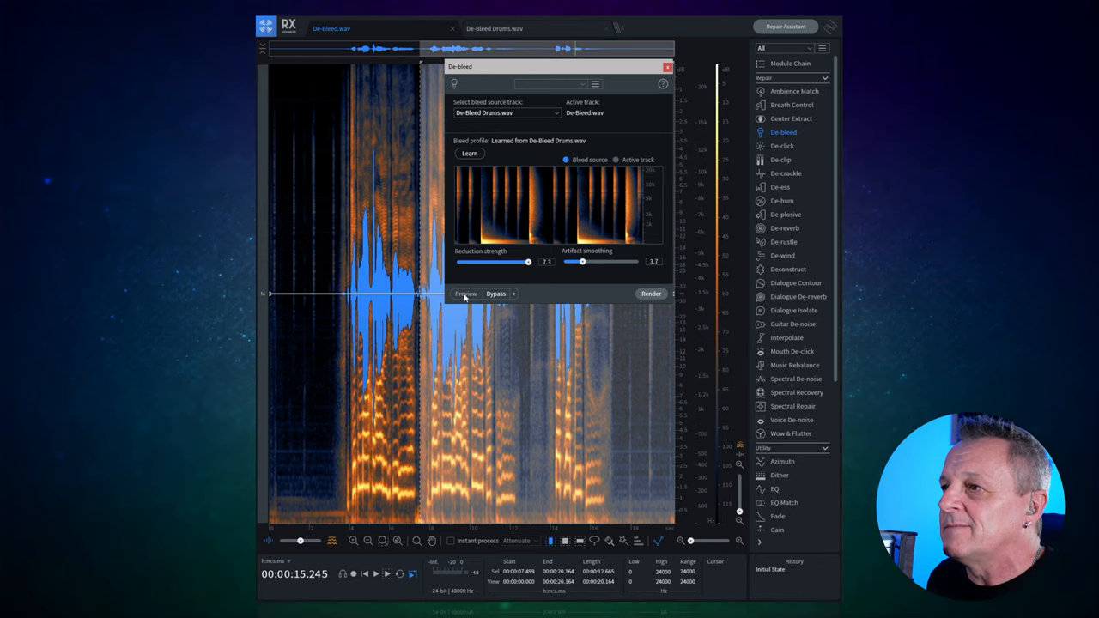
click(466, 294)
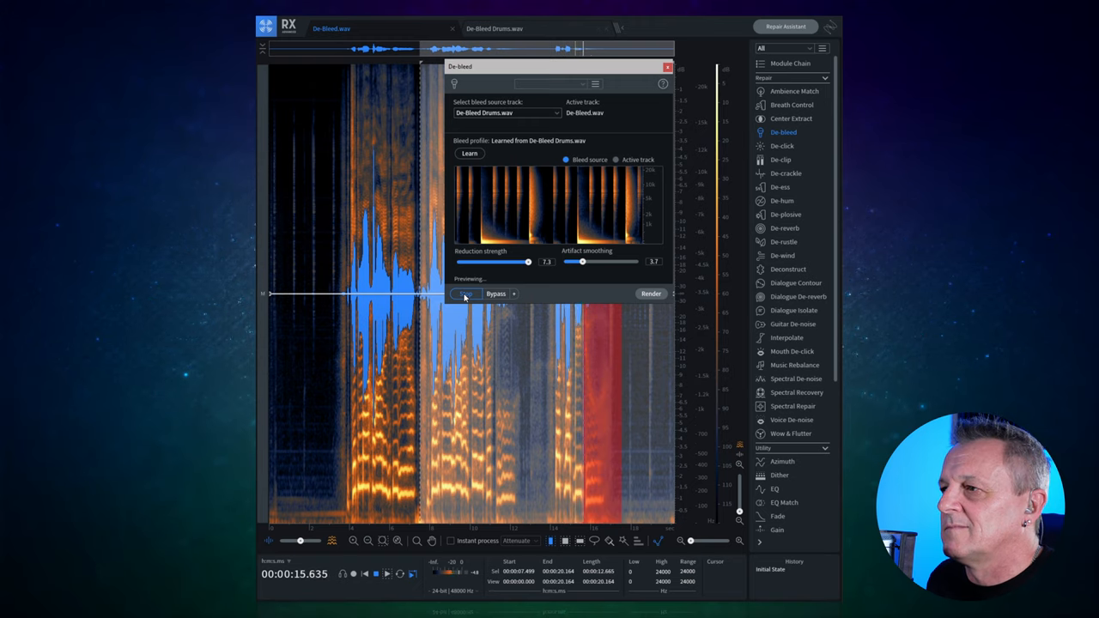
click(465, 294)
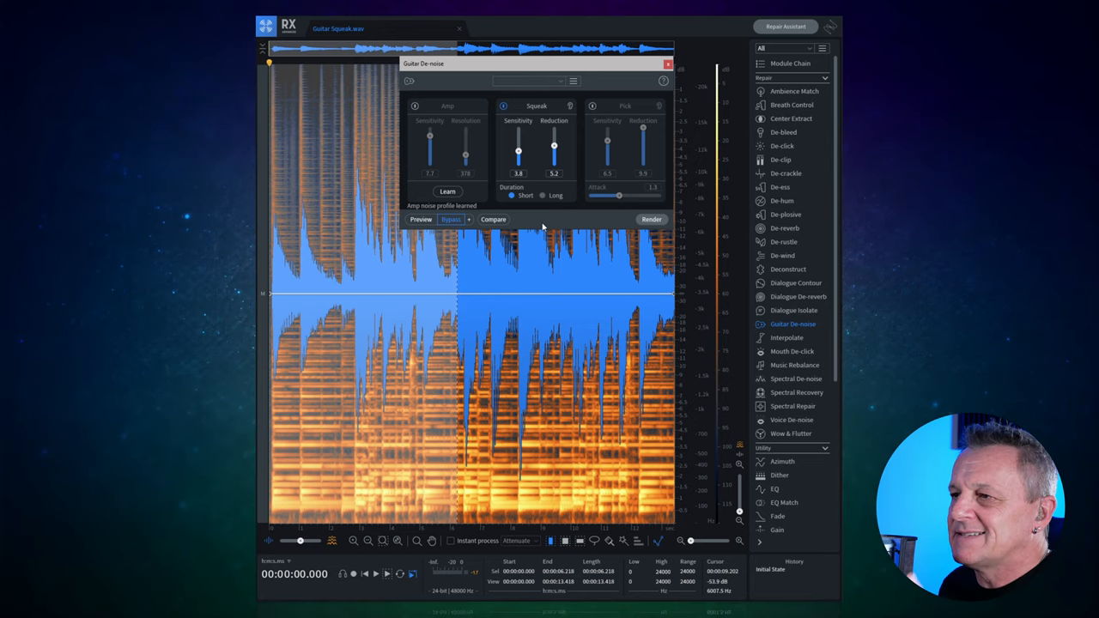
mouse_move(409, 328)
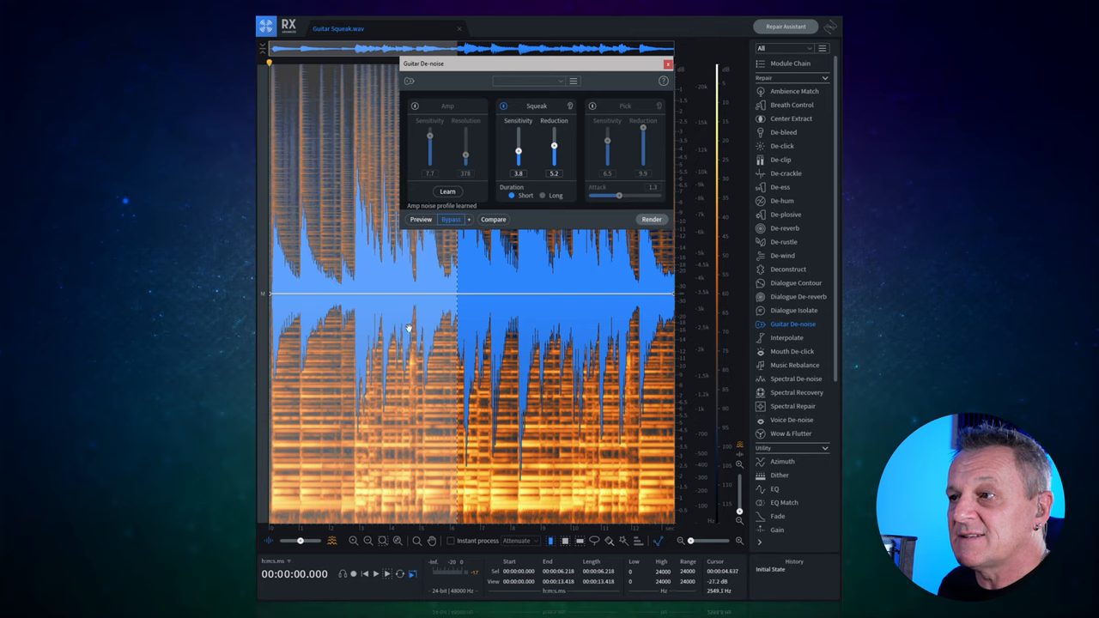
mouse_move(422, 220)
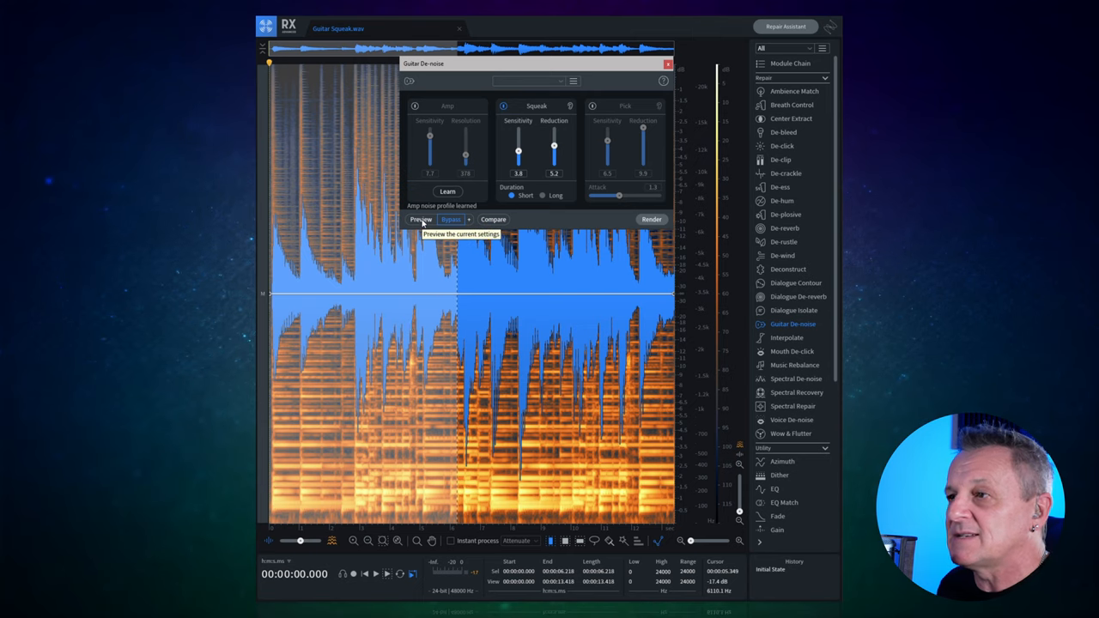
click(420, 220)
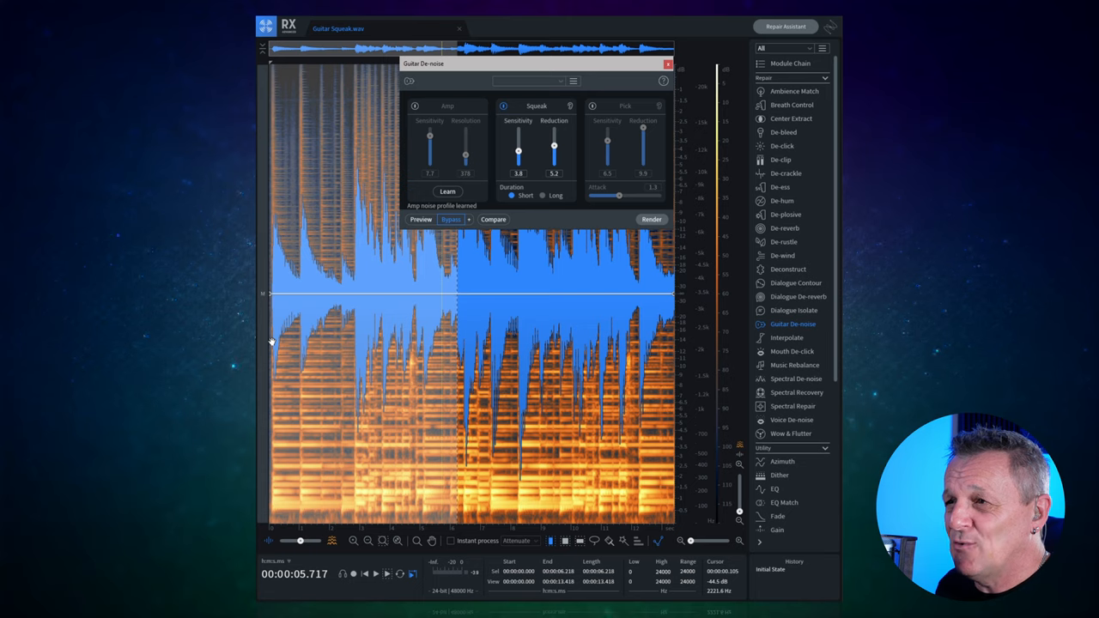
click(388, 326)
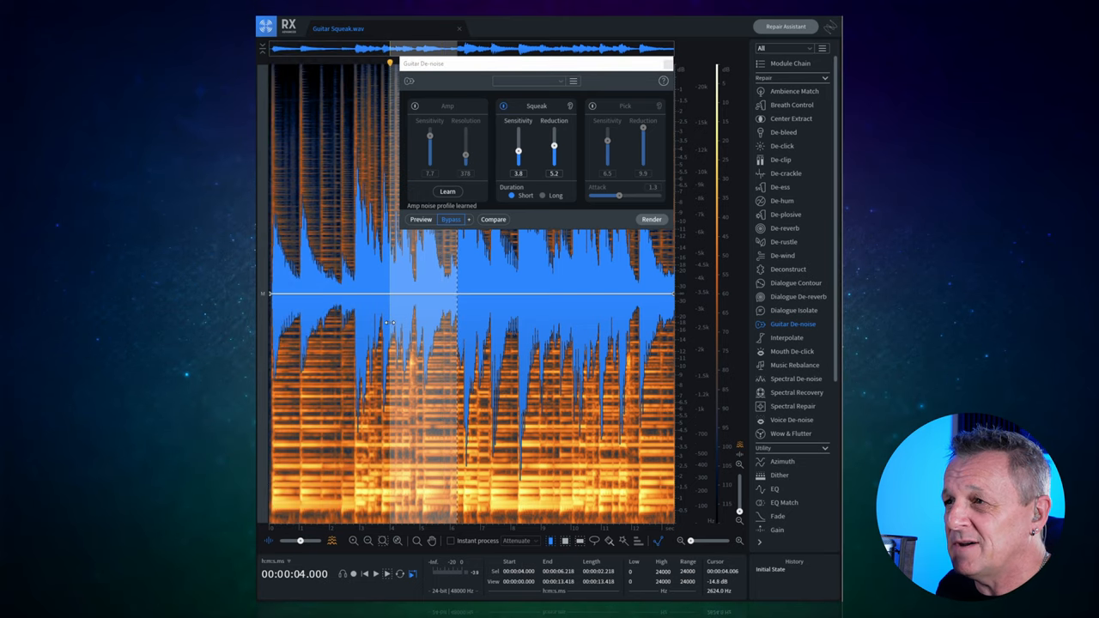
click(422, 219)
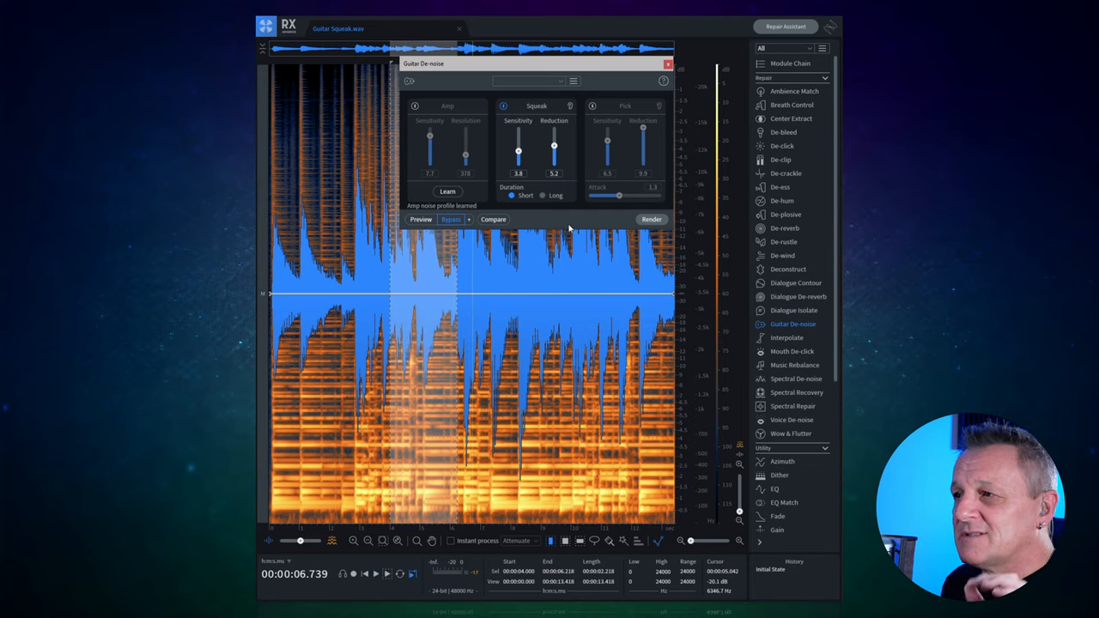
mouse_move(546, 223)
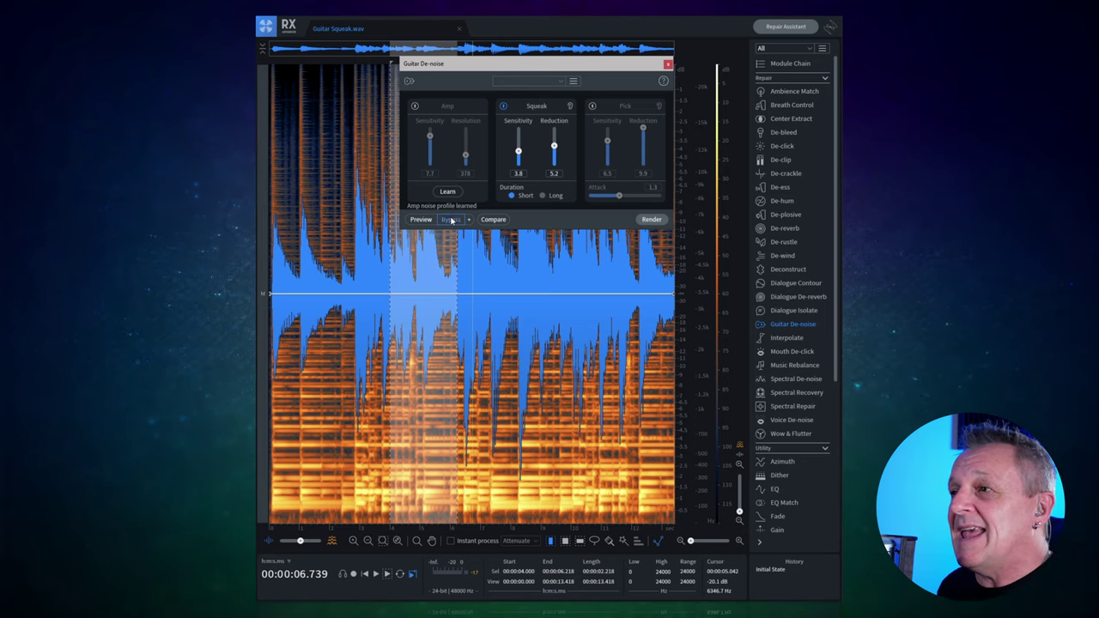
click(420, 220)
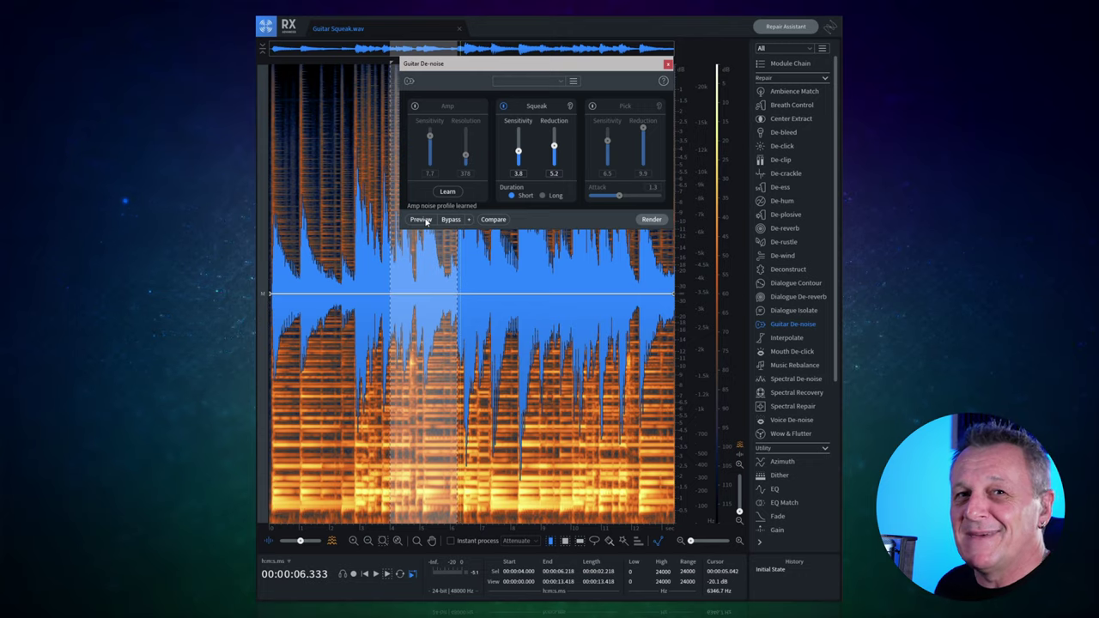
click(450, 219)
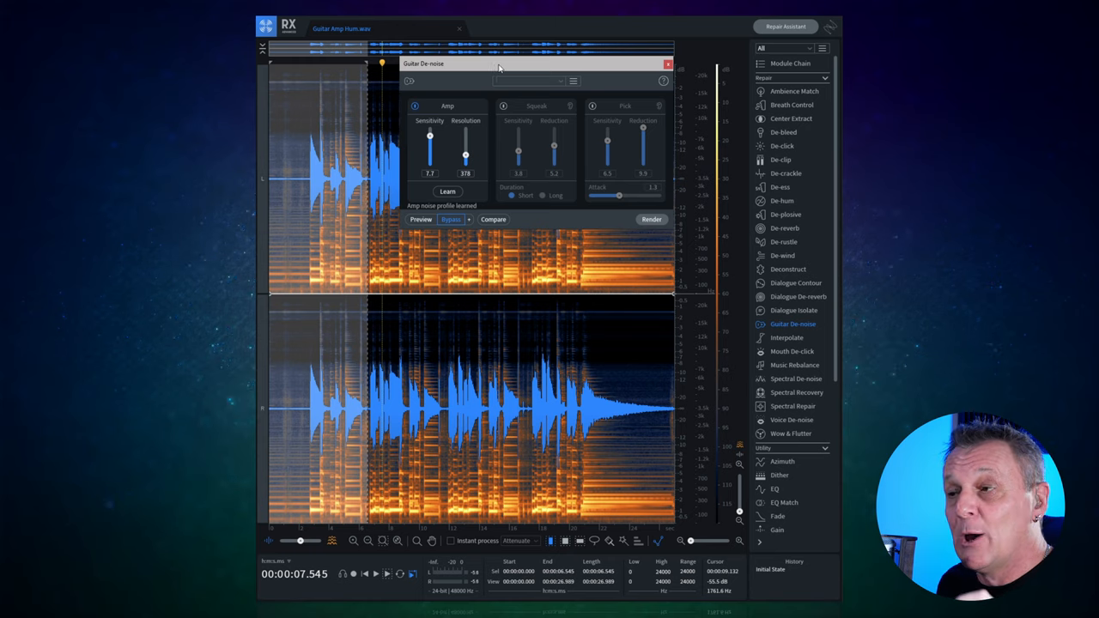
Audition Guitar De-noise amp hum removal, then bypass it to hear the original hum
click(421, 220)
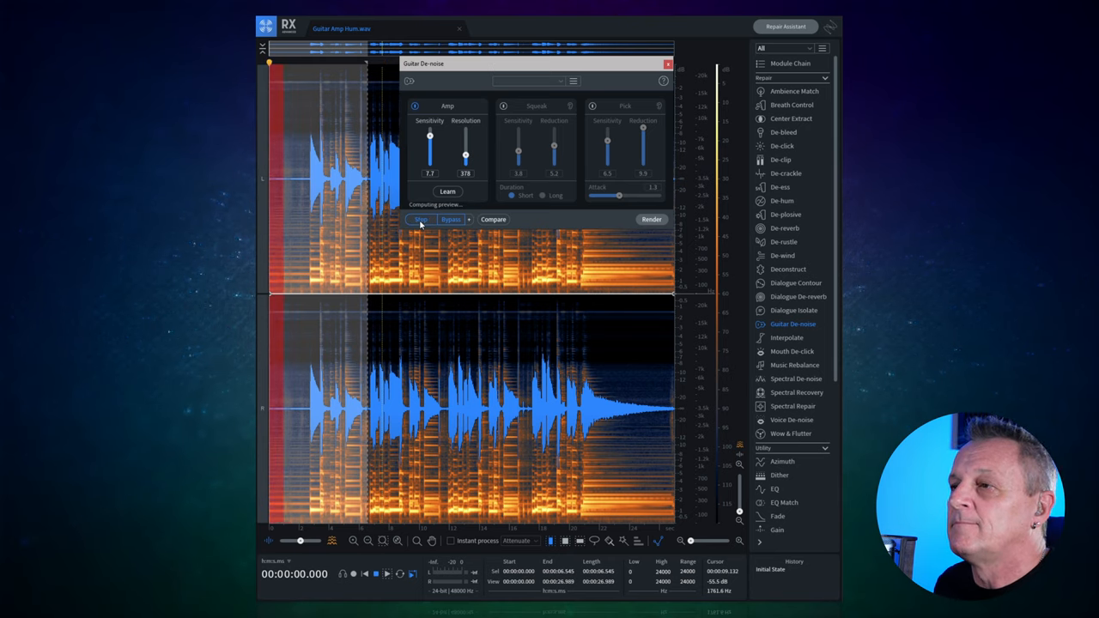
click(420, 219)
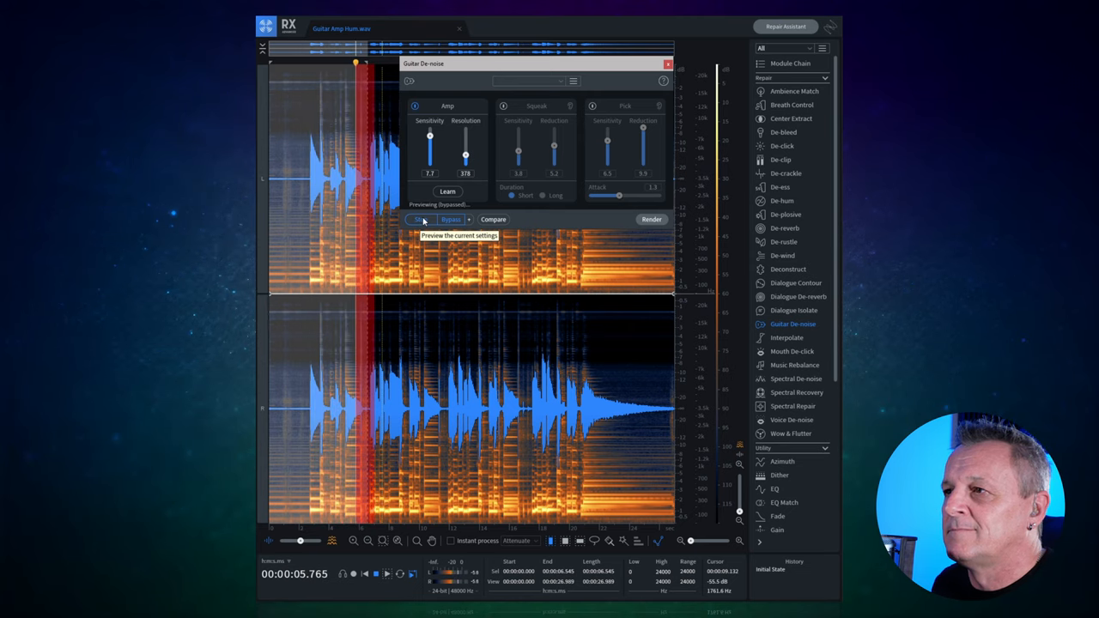
click(446, 190)
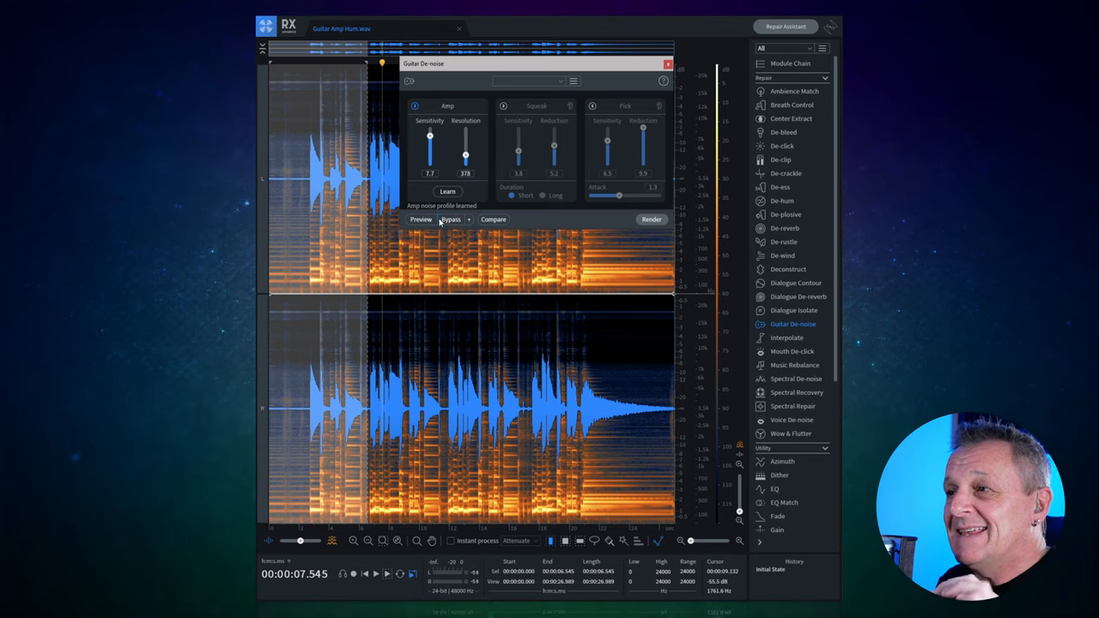
click(421, 220)
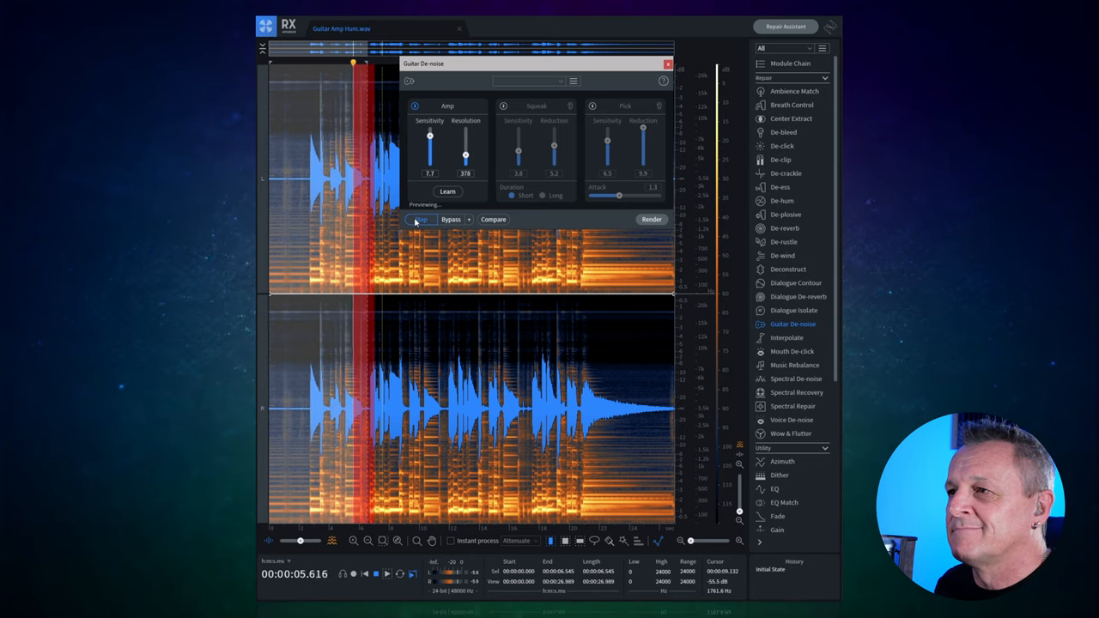
click(447, 190)
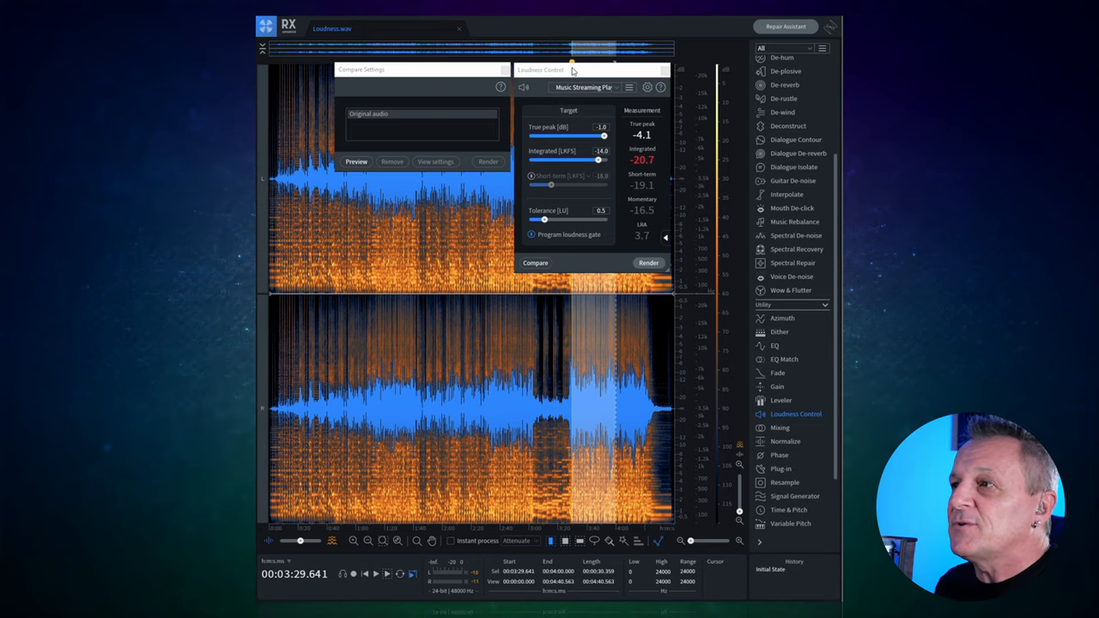
mouse_move(573, 76)
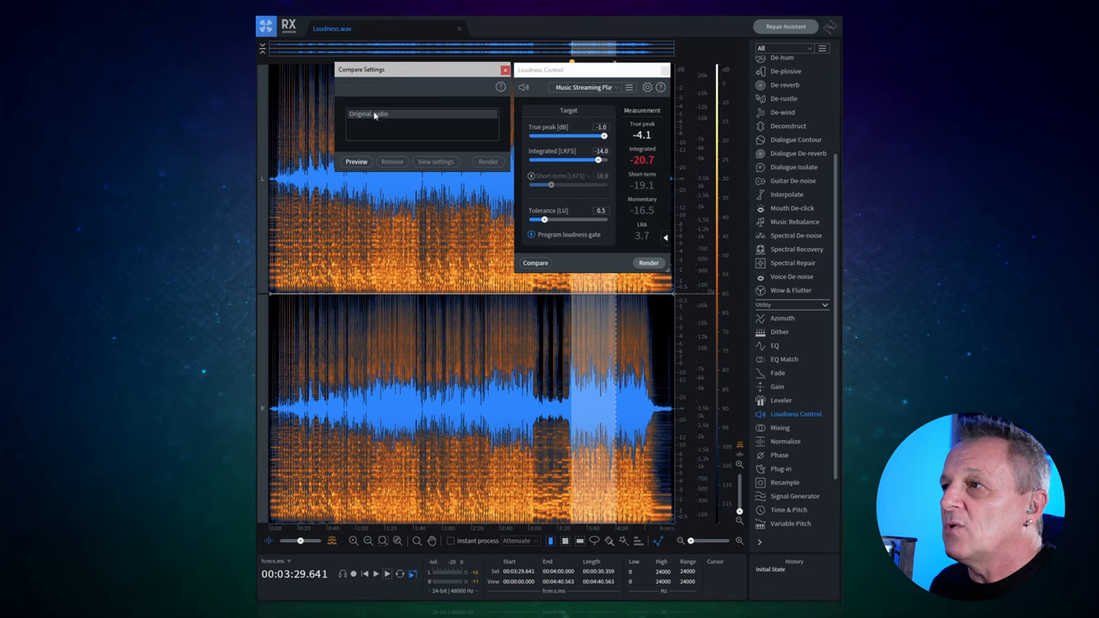
mouse_move(583, 89)
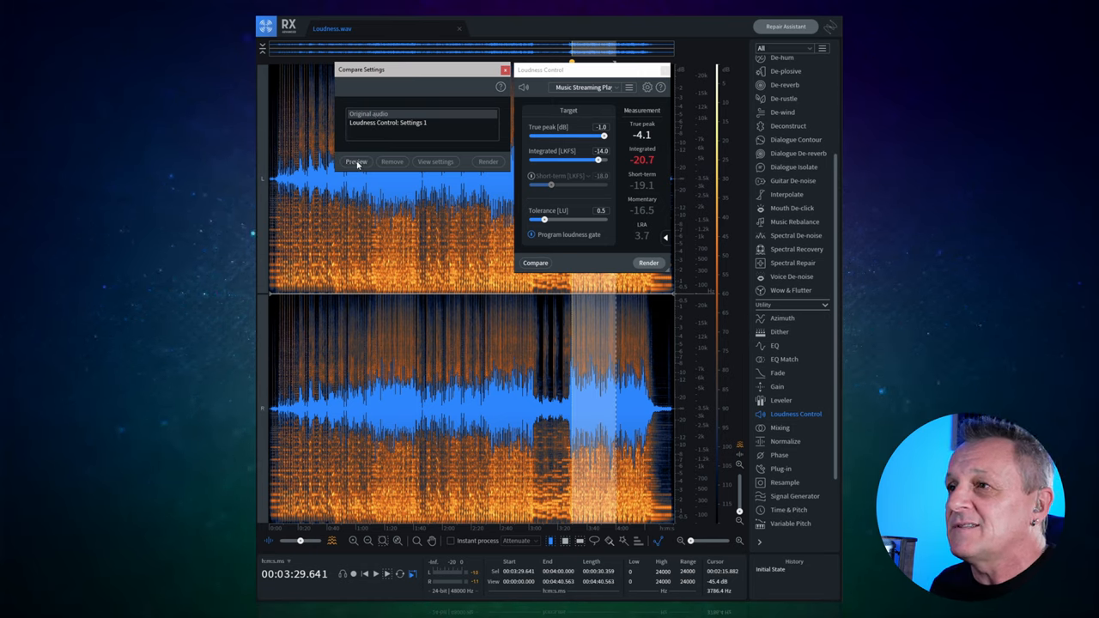
Preview the stored Music Streaming loudness settings (-14 LUFS, -1.0 true peak) and browse the preset list
click(357, 161)
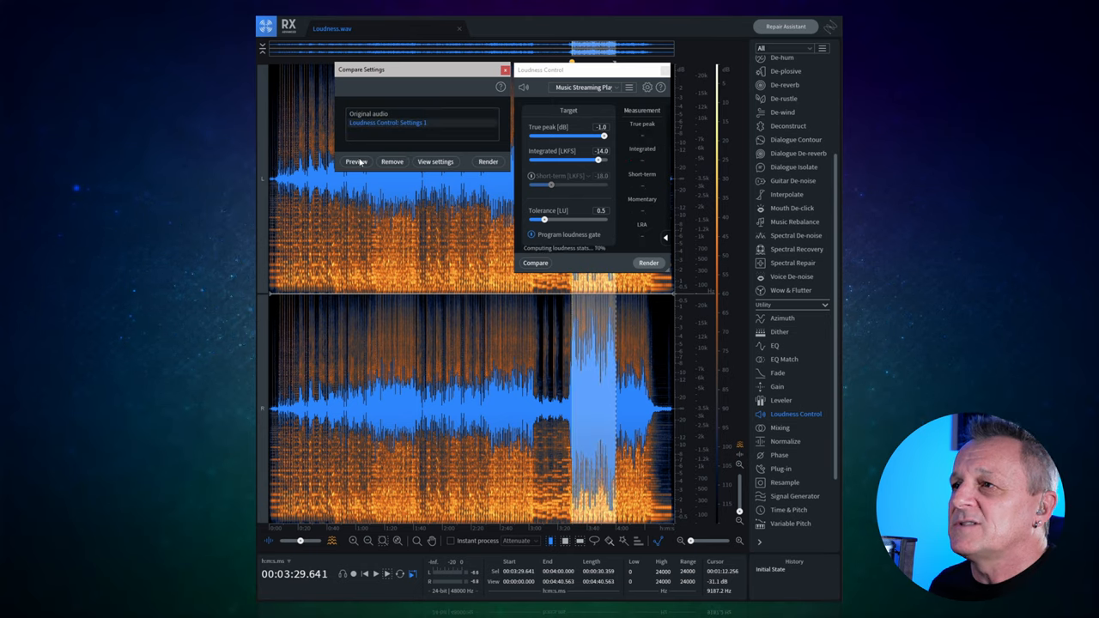
click(355, 161)
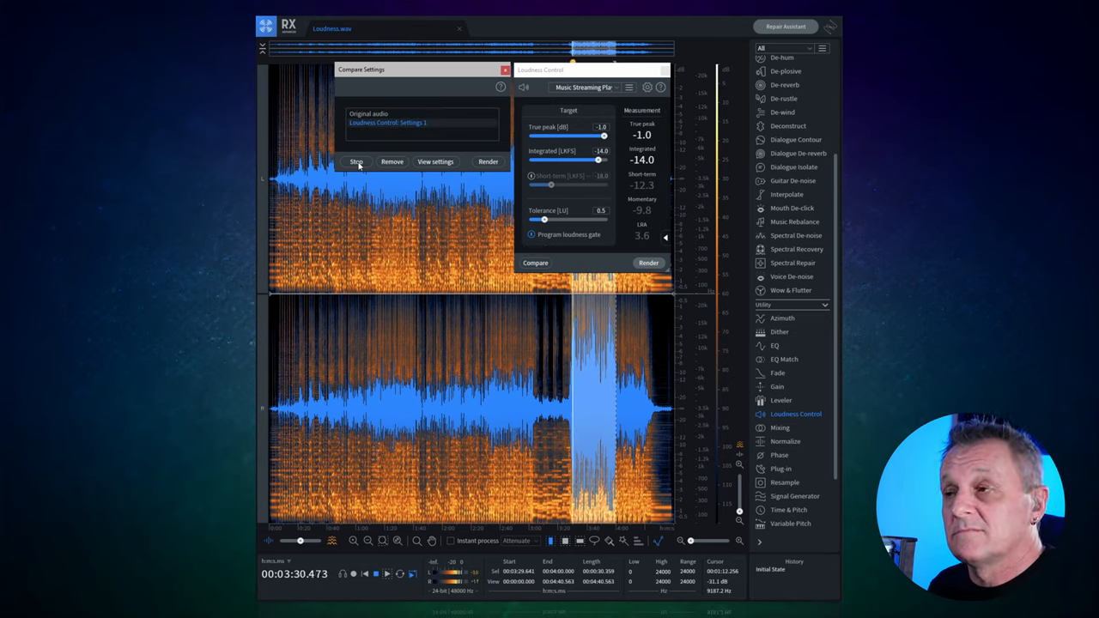
click(357, 162)
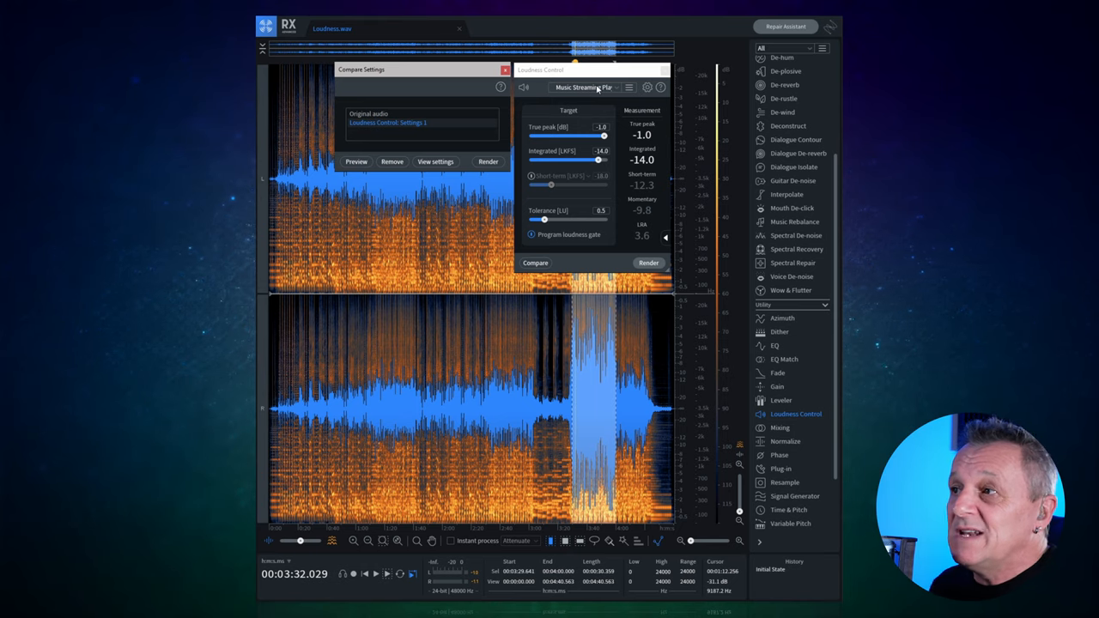
click(587, 86)
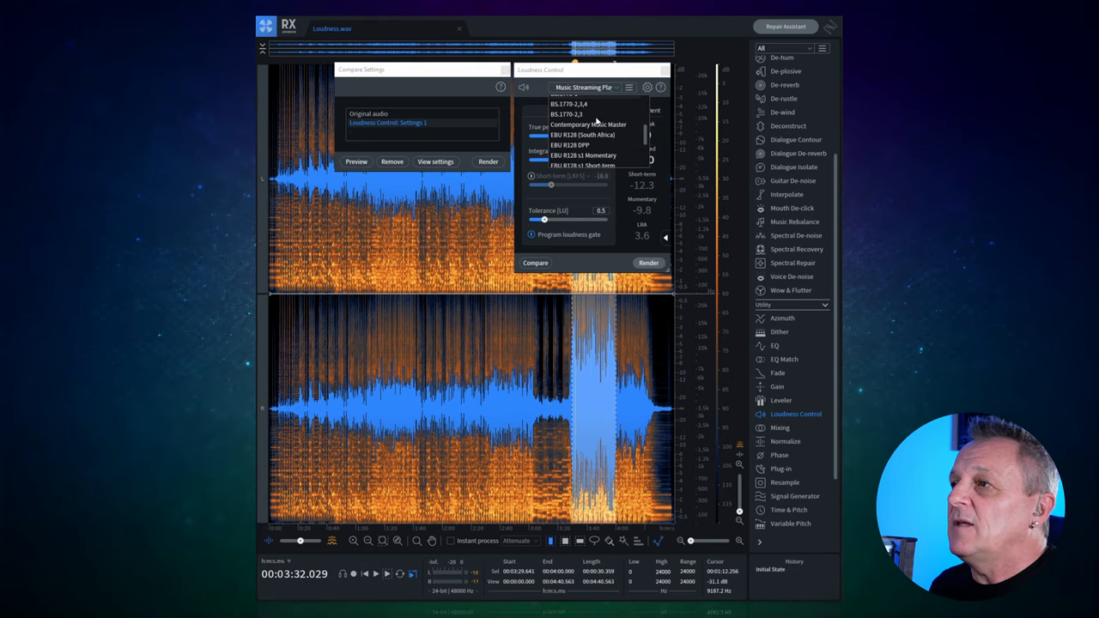
scroll(down, 3)
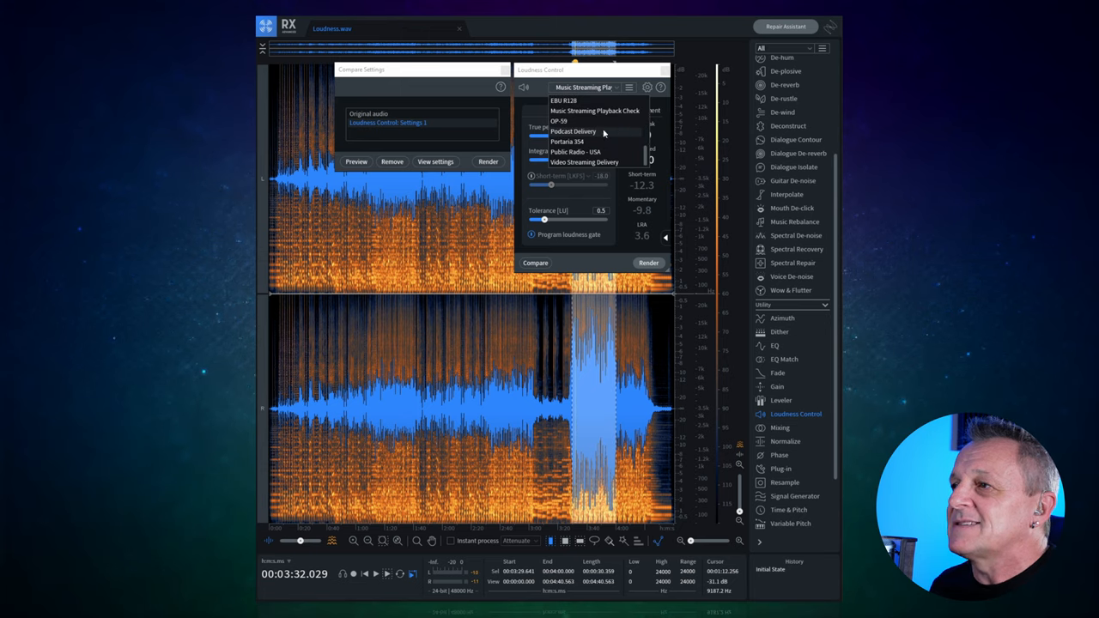
mouse_move(591, 154)
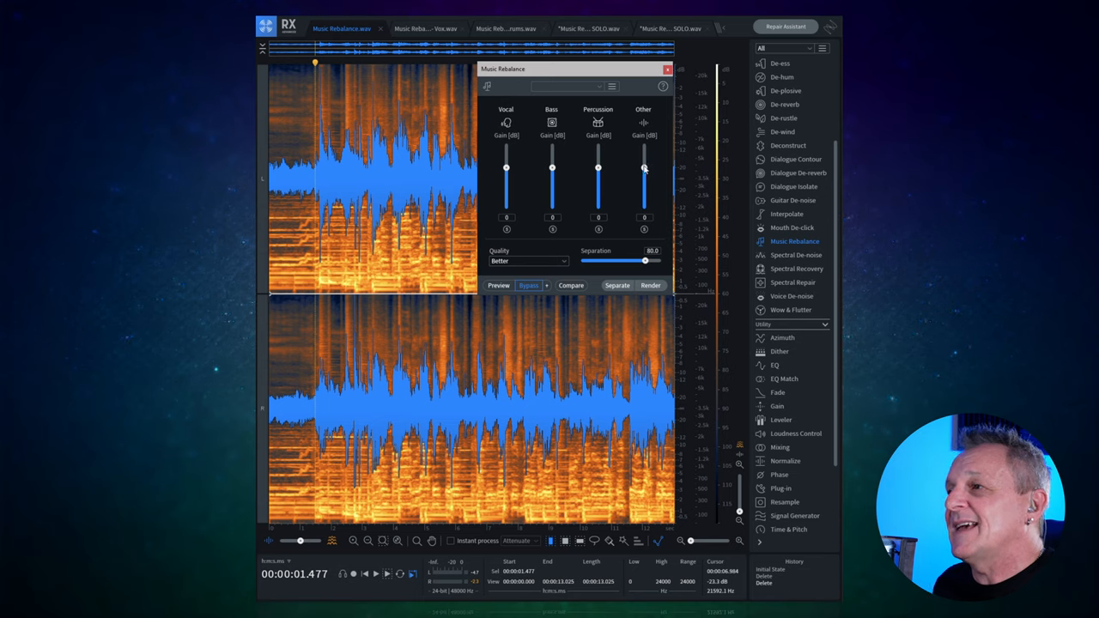
mouse_move(625, 198)
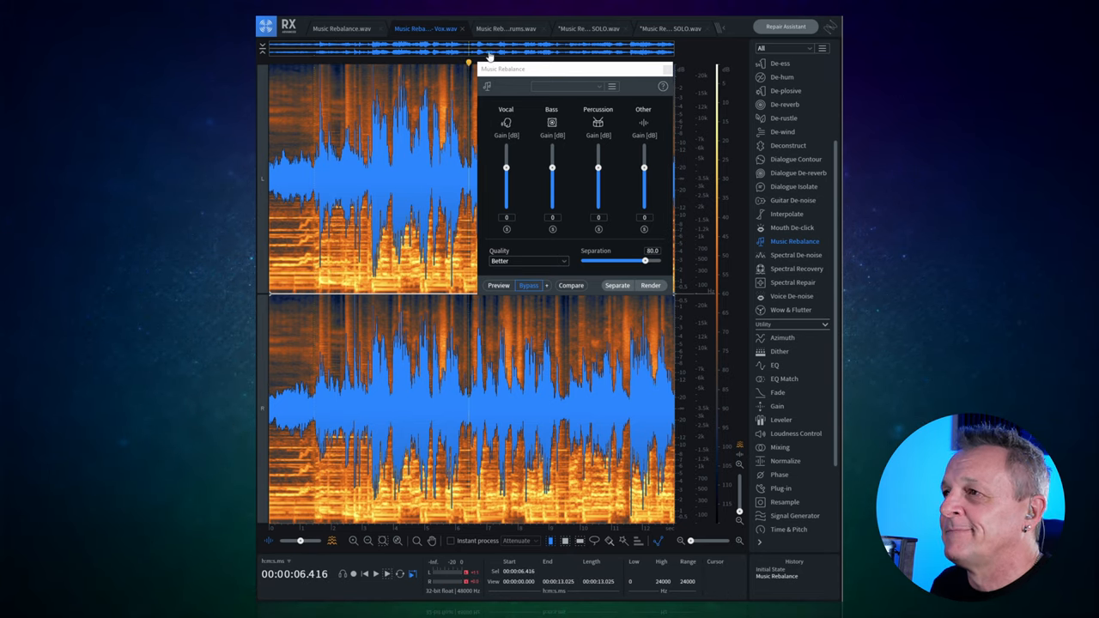
Switch to the next rebalanced version of the song in Music Rebalance
click(505, 27)
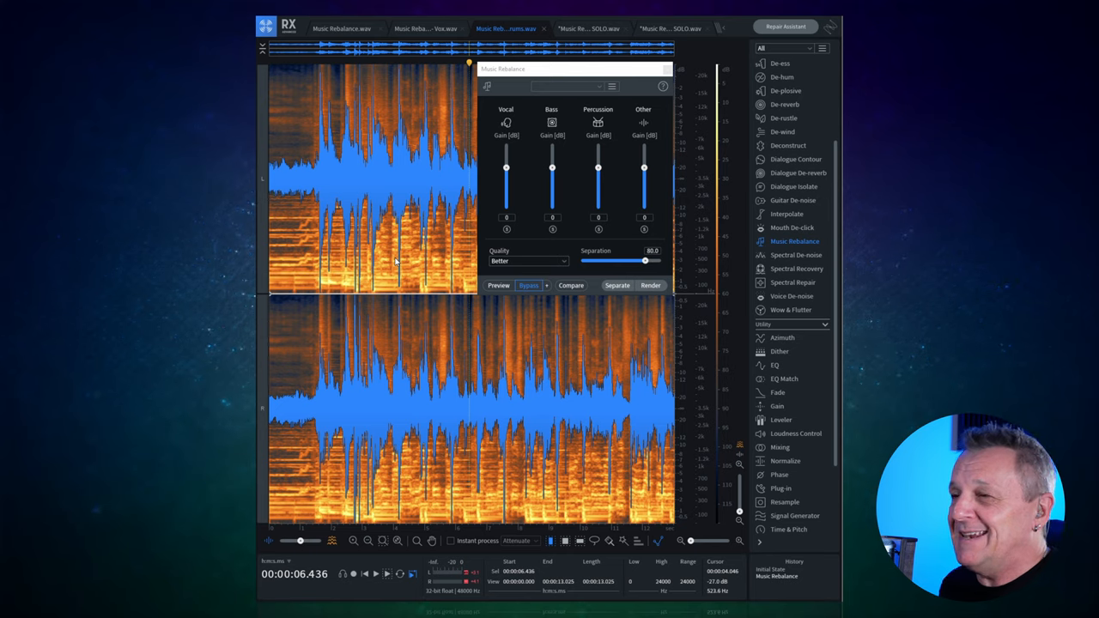
mouse_move(604, 141)
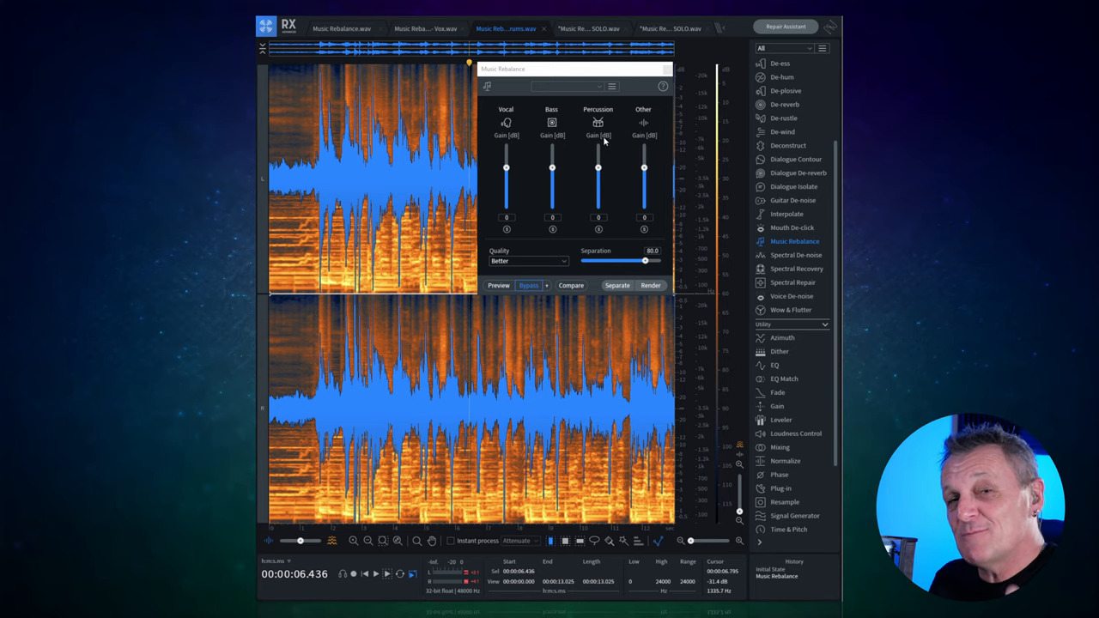